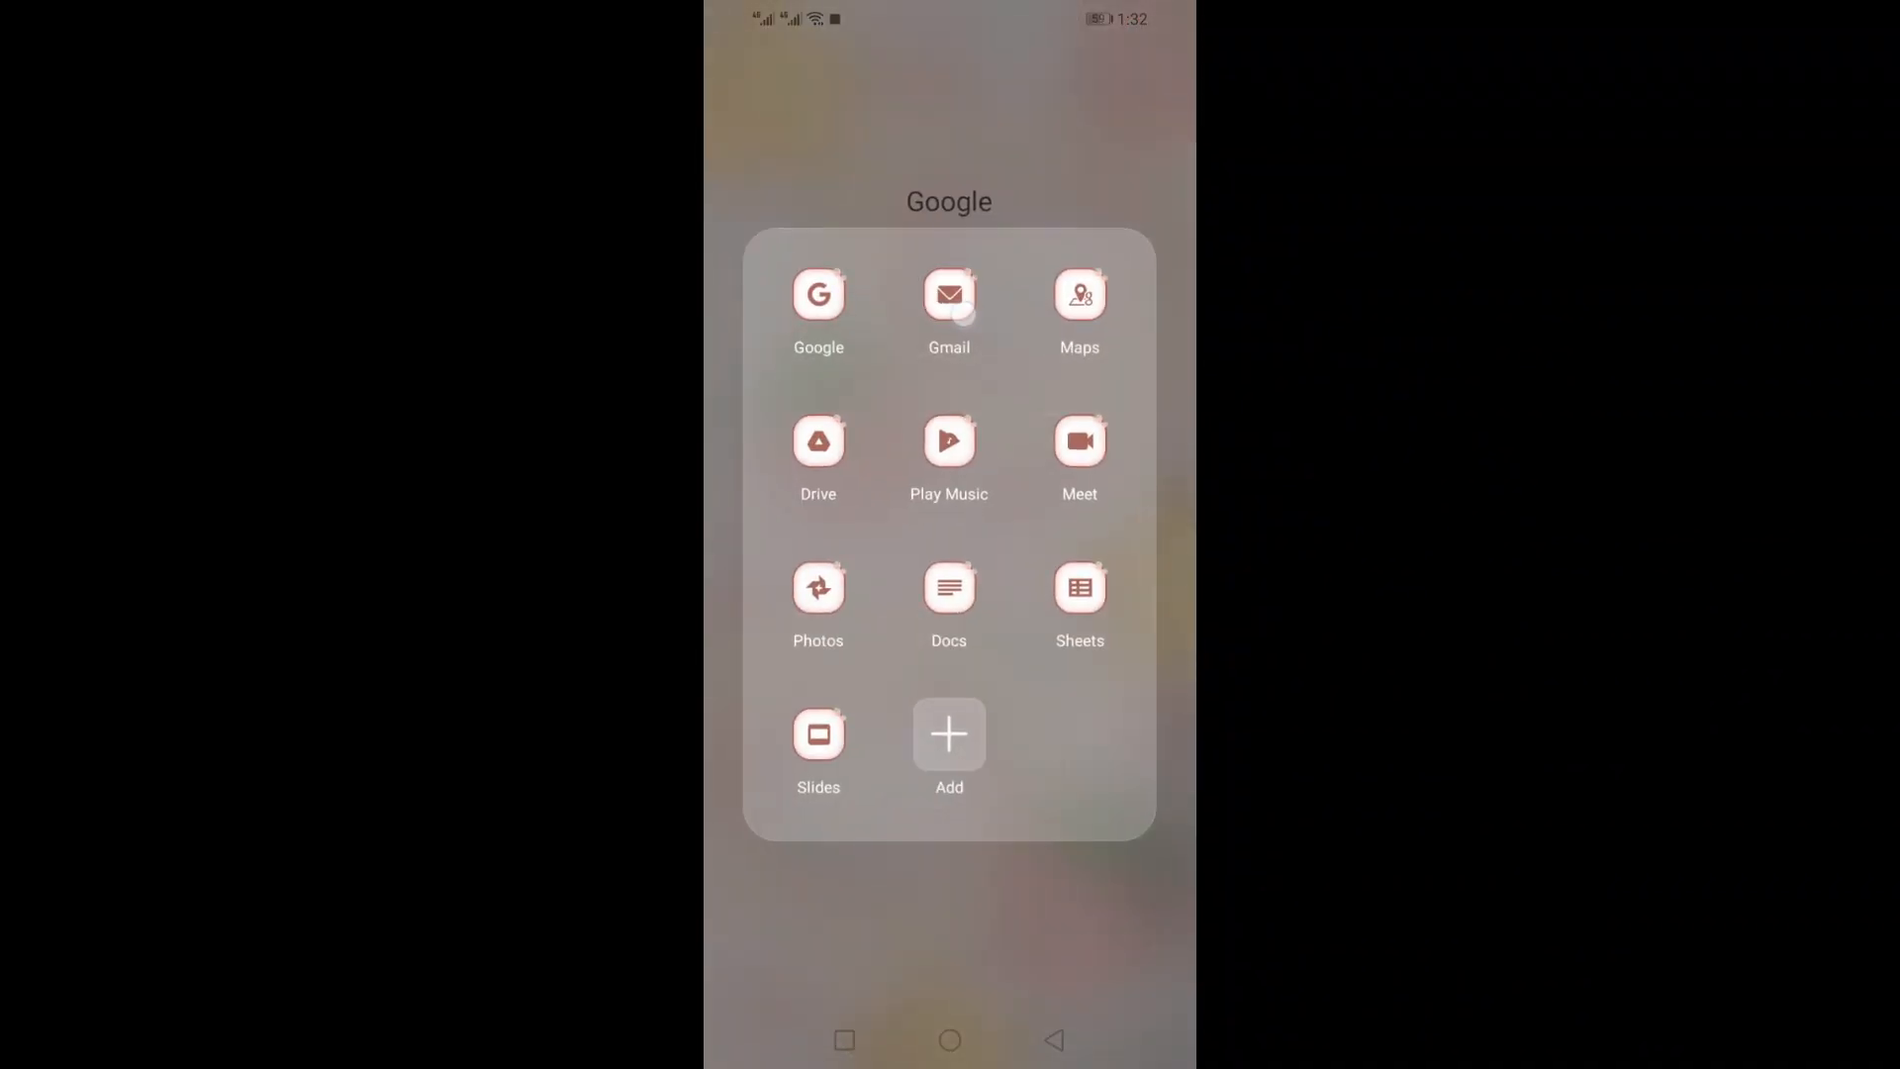
Launch Gmail and begin adding another account from the account switcher
{"action": "left_click", "coordinate": [949, 295]}
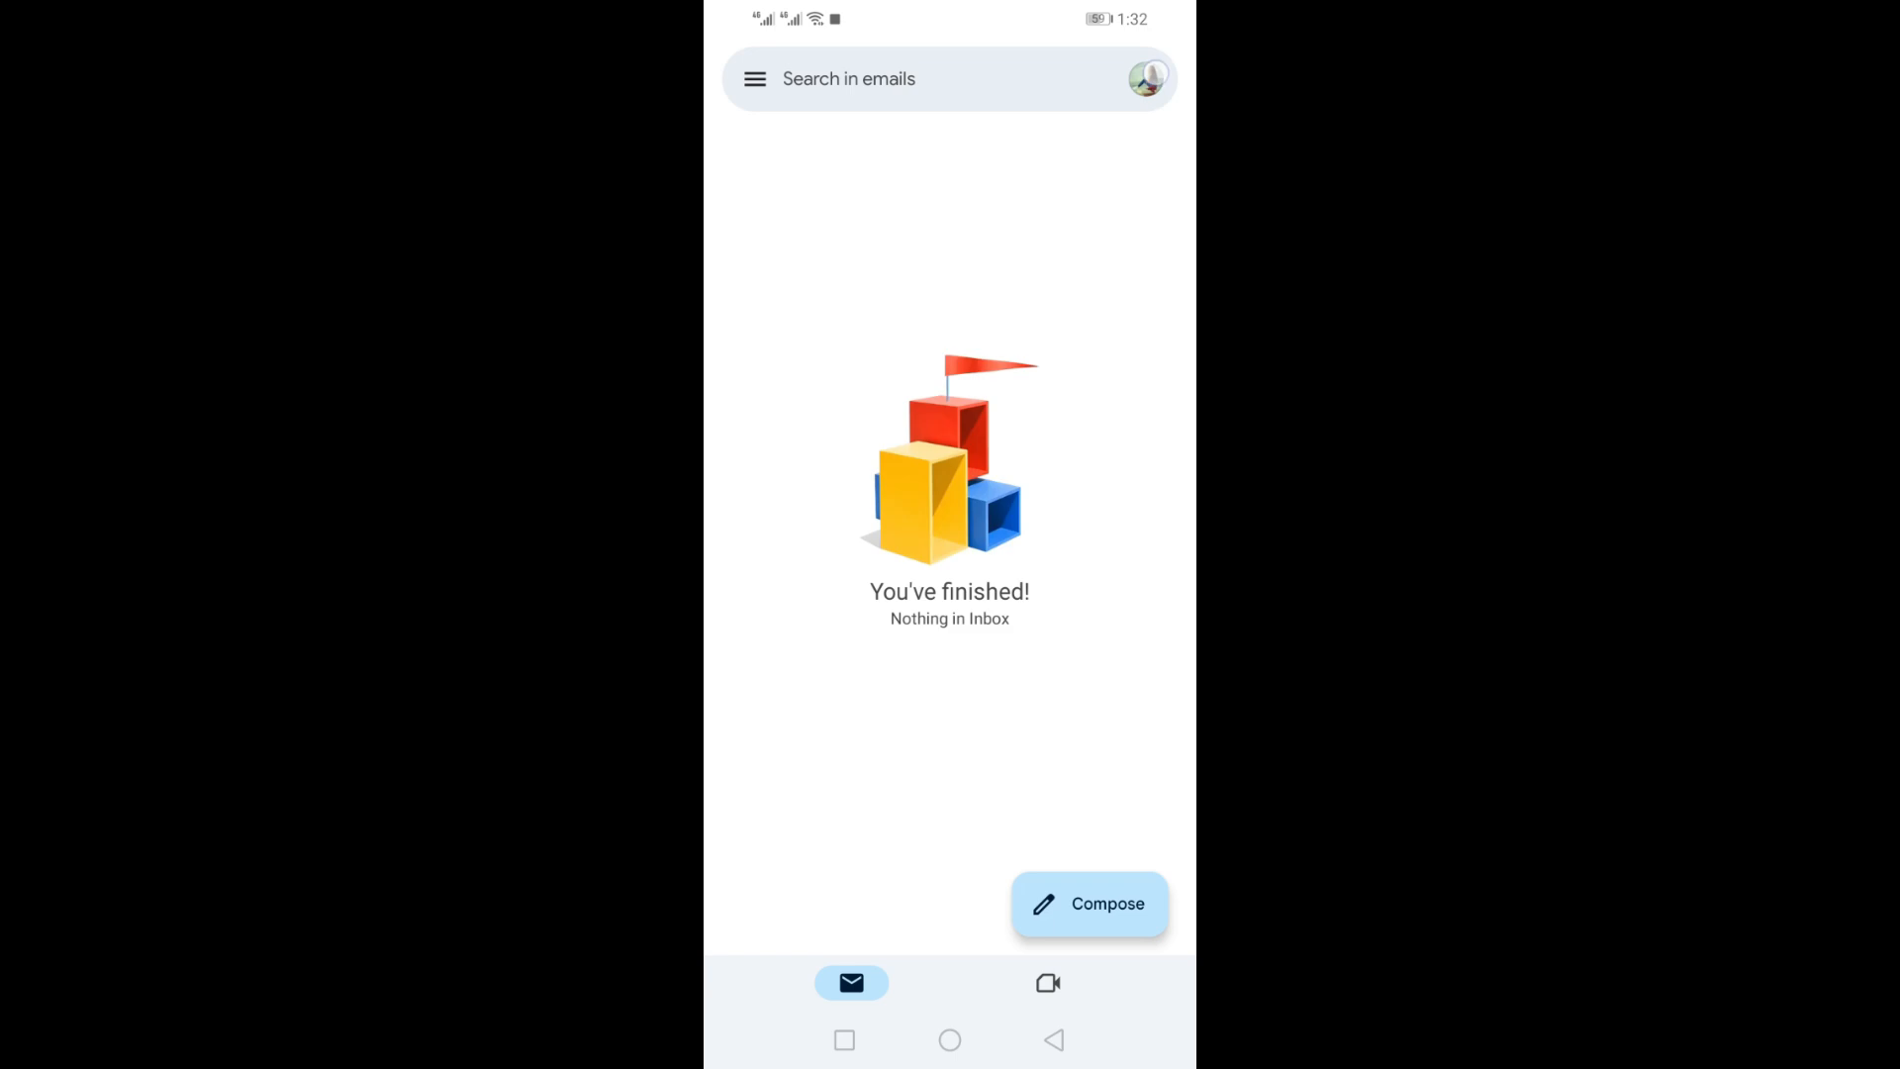
{"action": "left_click", "coordinate": [1144, 79]}
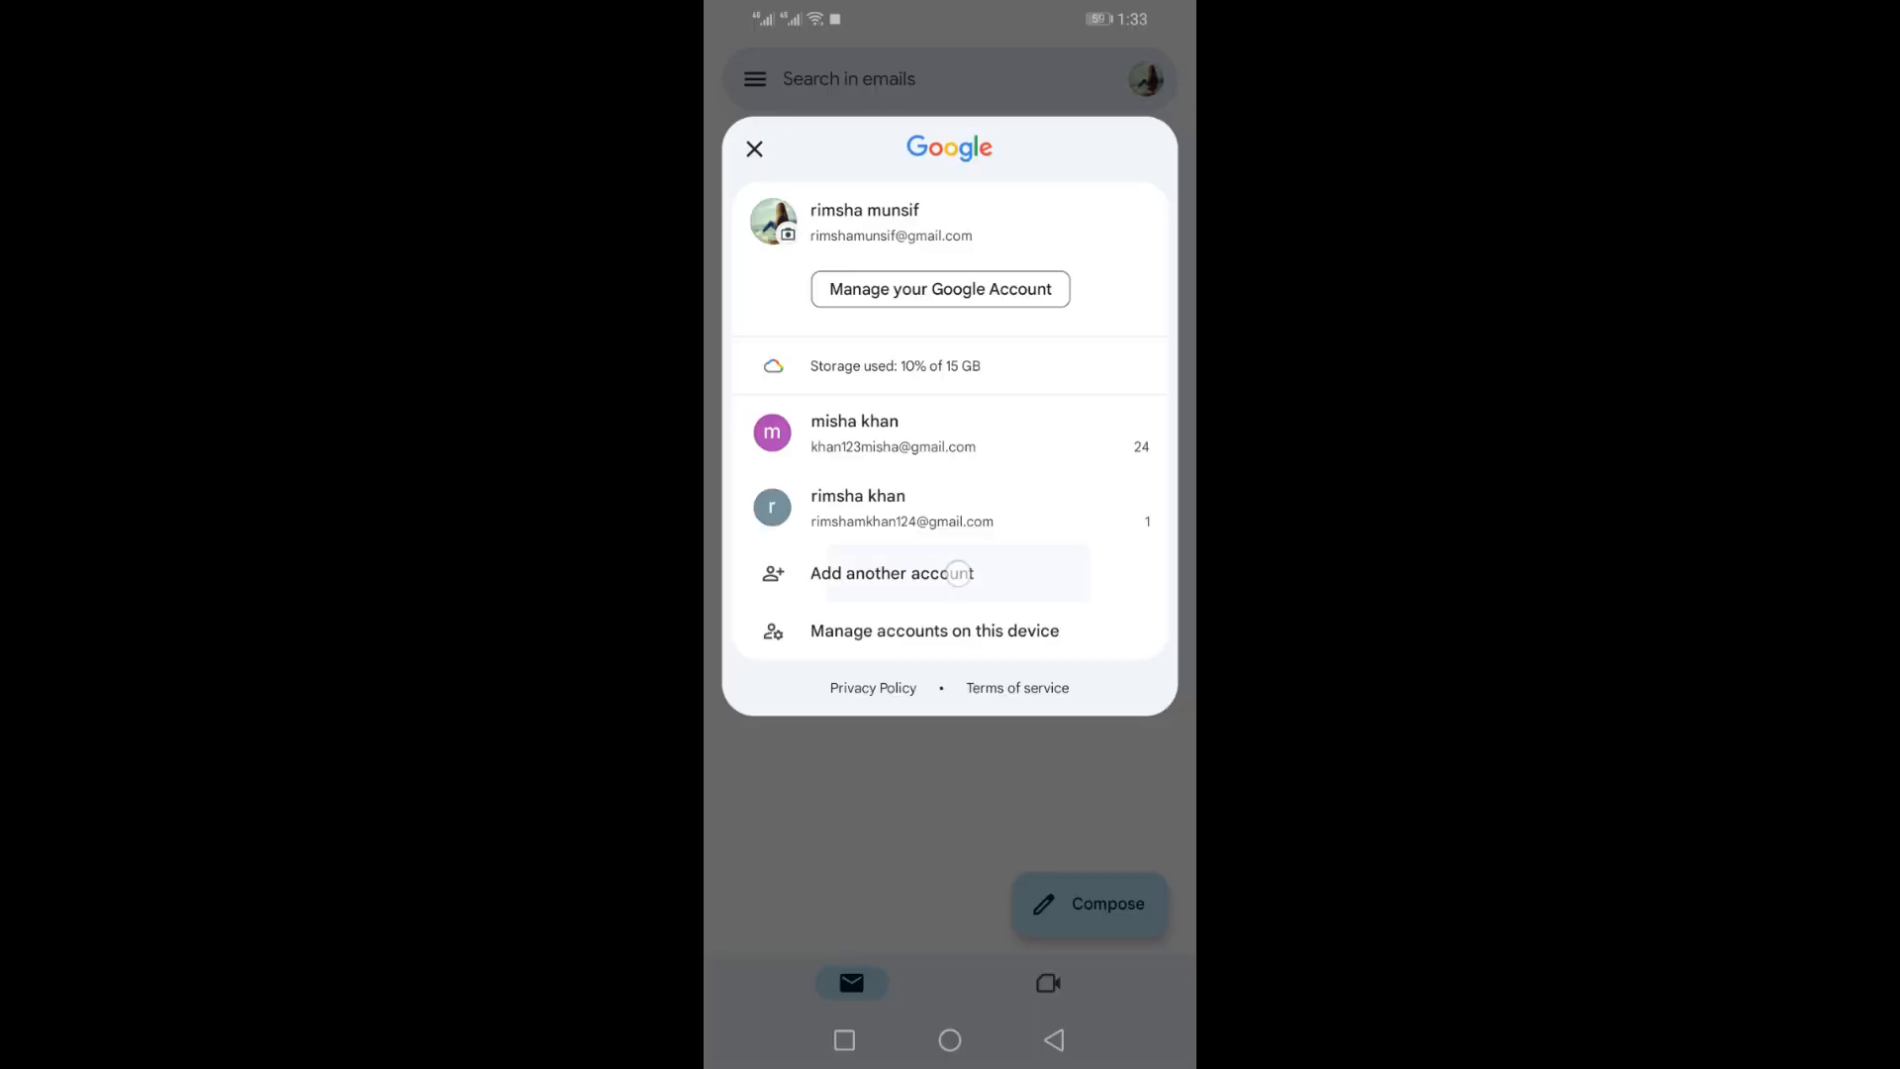
{"action": "left_click", "coordinate": [893, 573]}
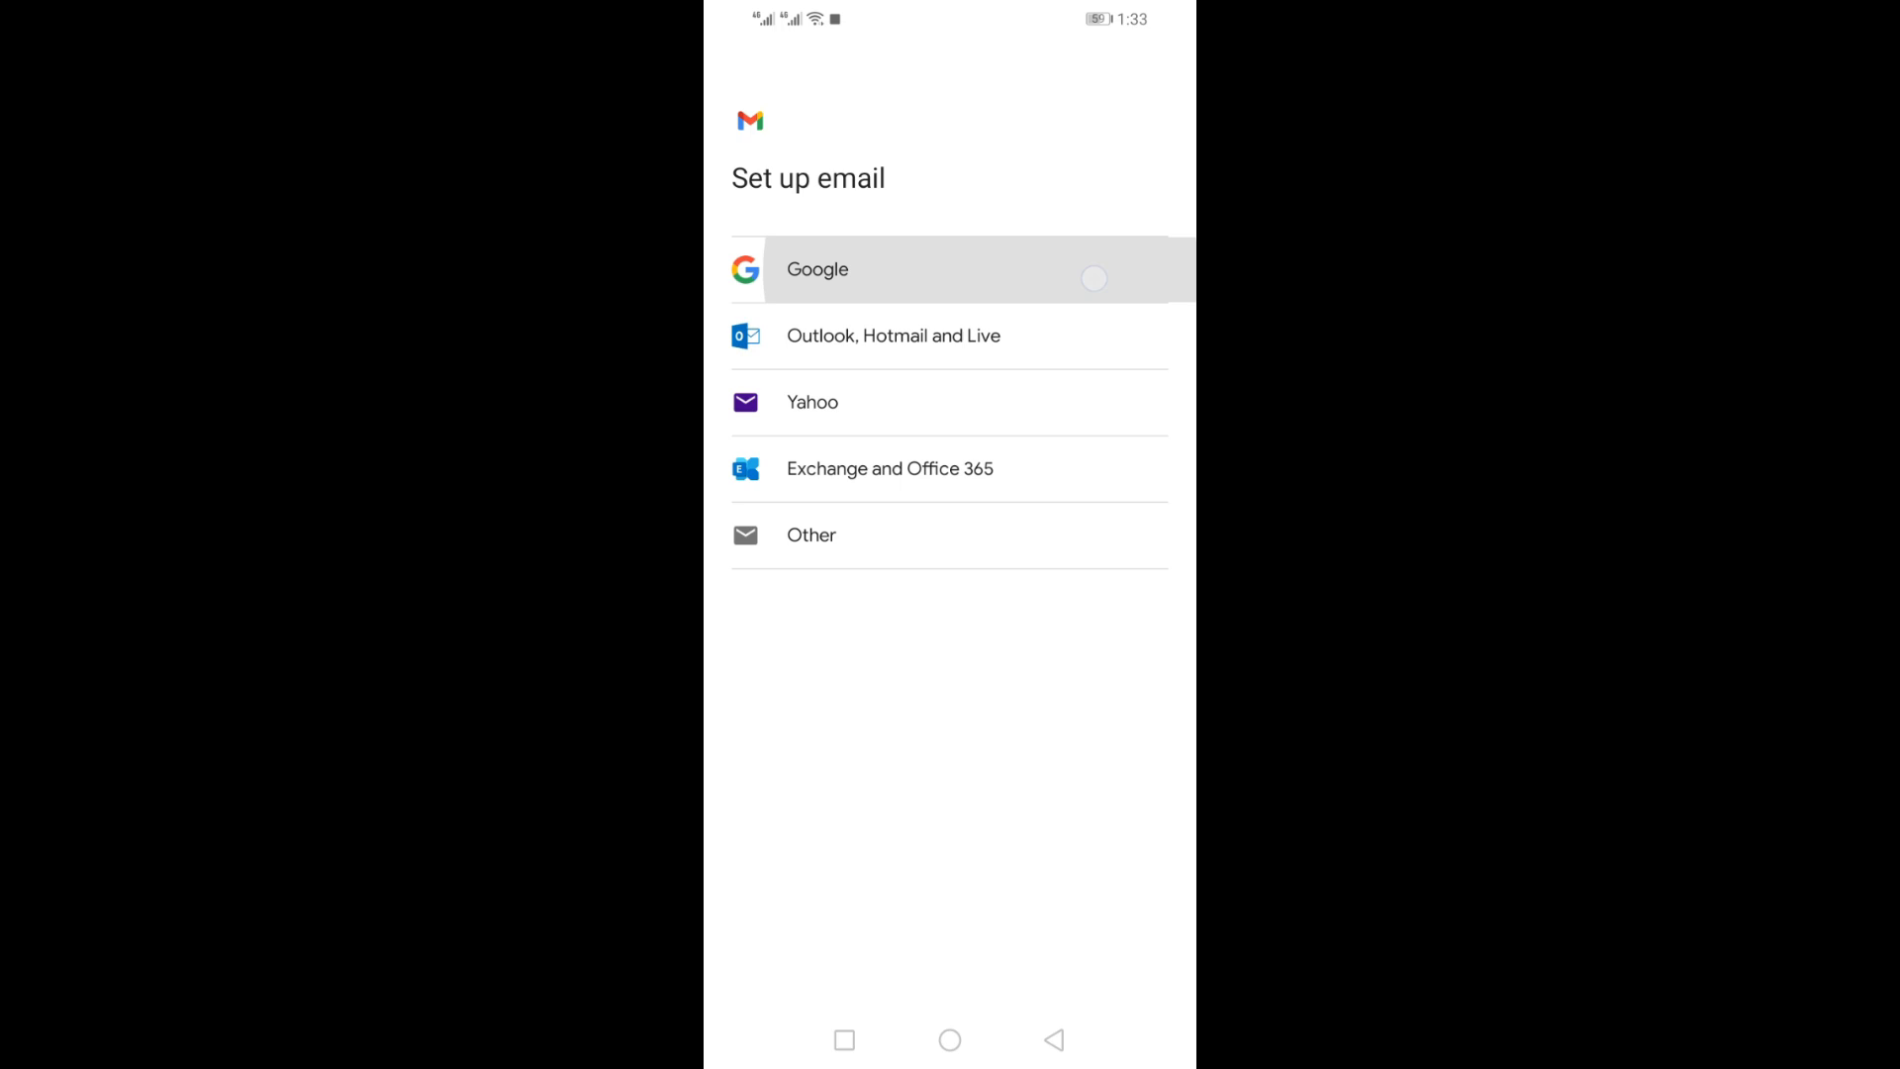
Choose Google as the provider and submit the account's email address
{"action": "left_click", "coordinate": [948, 269]}
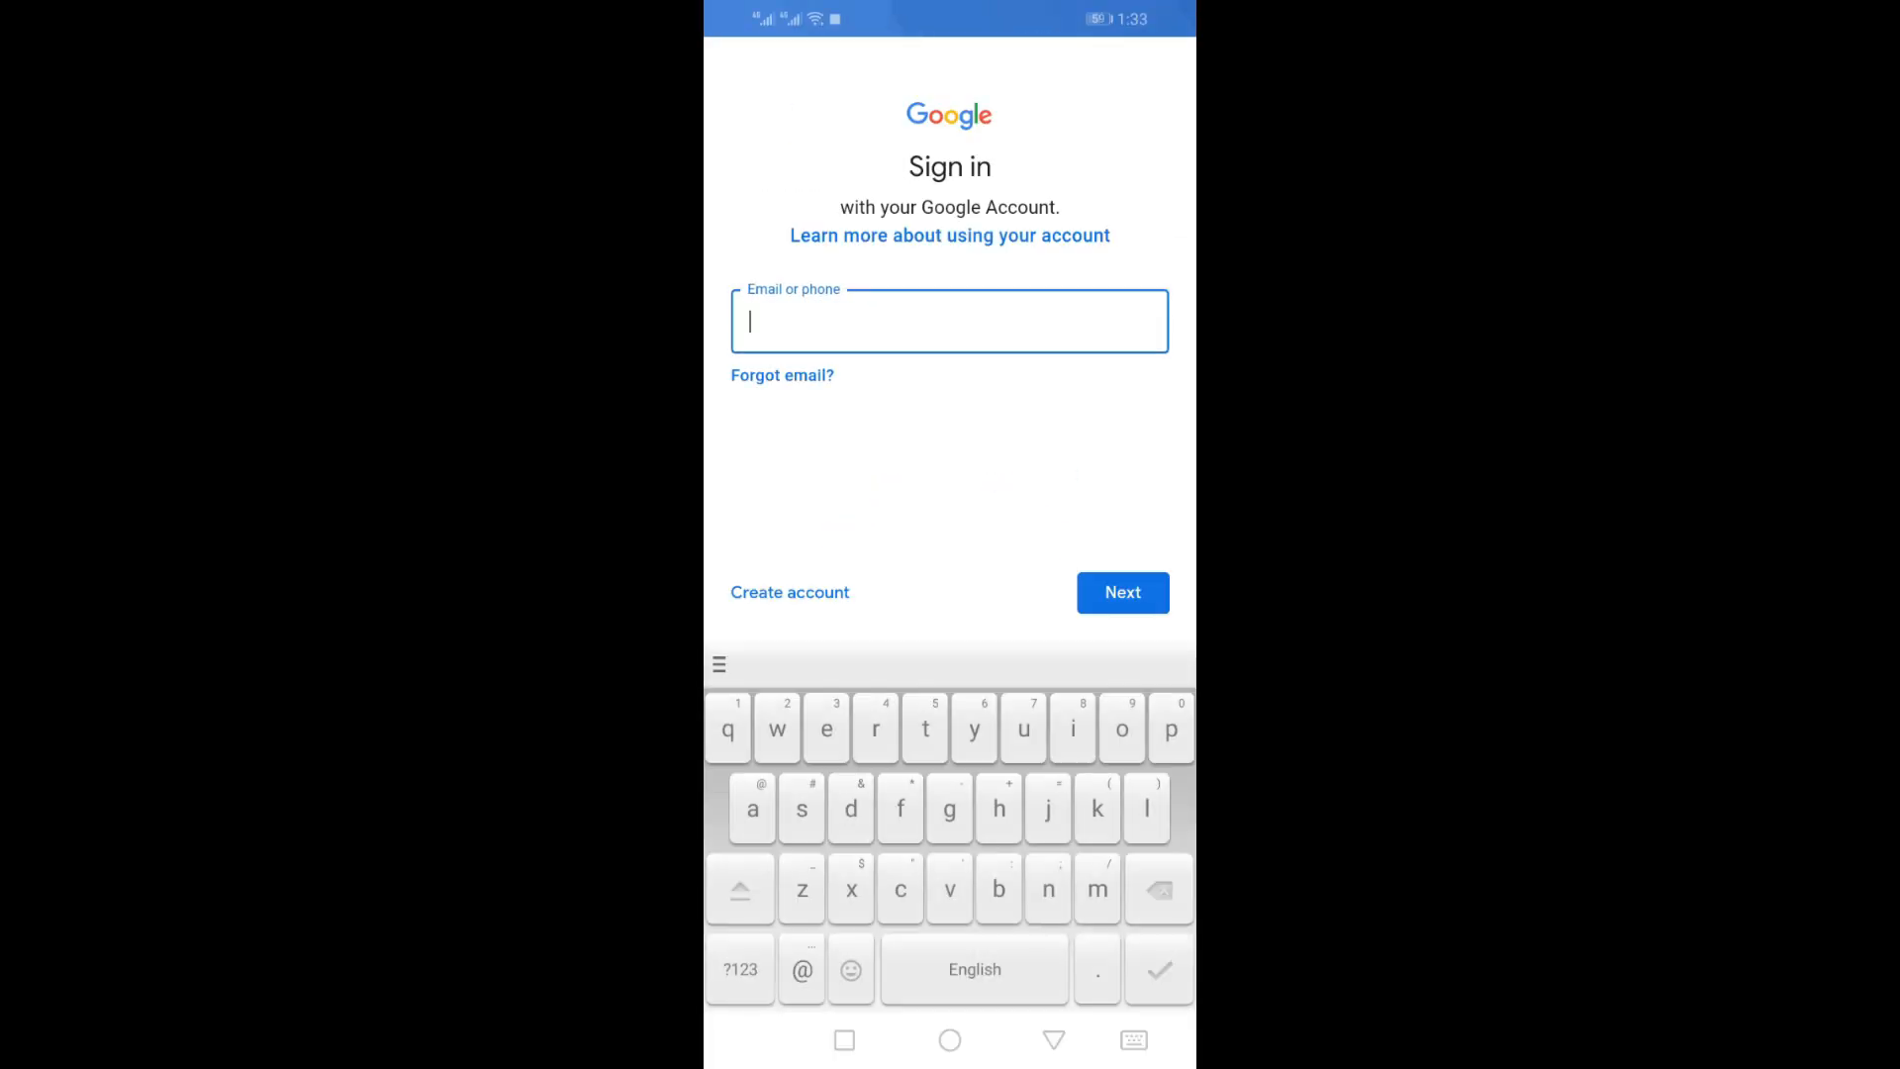
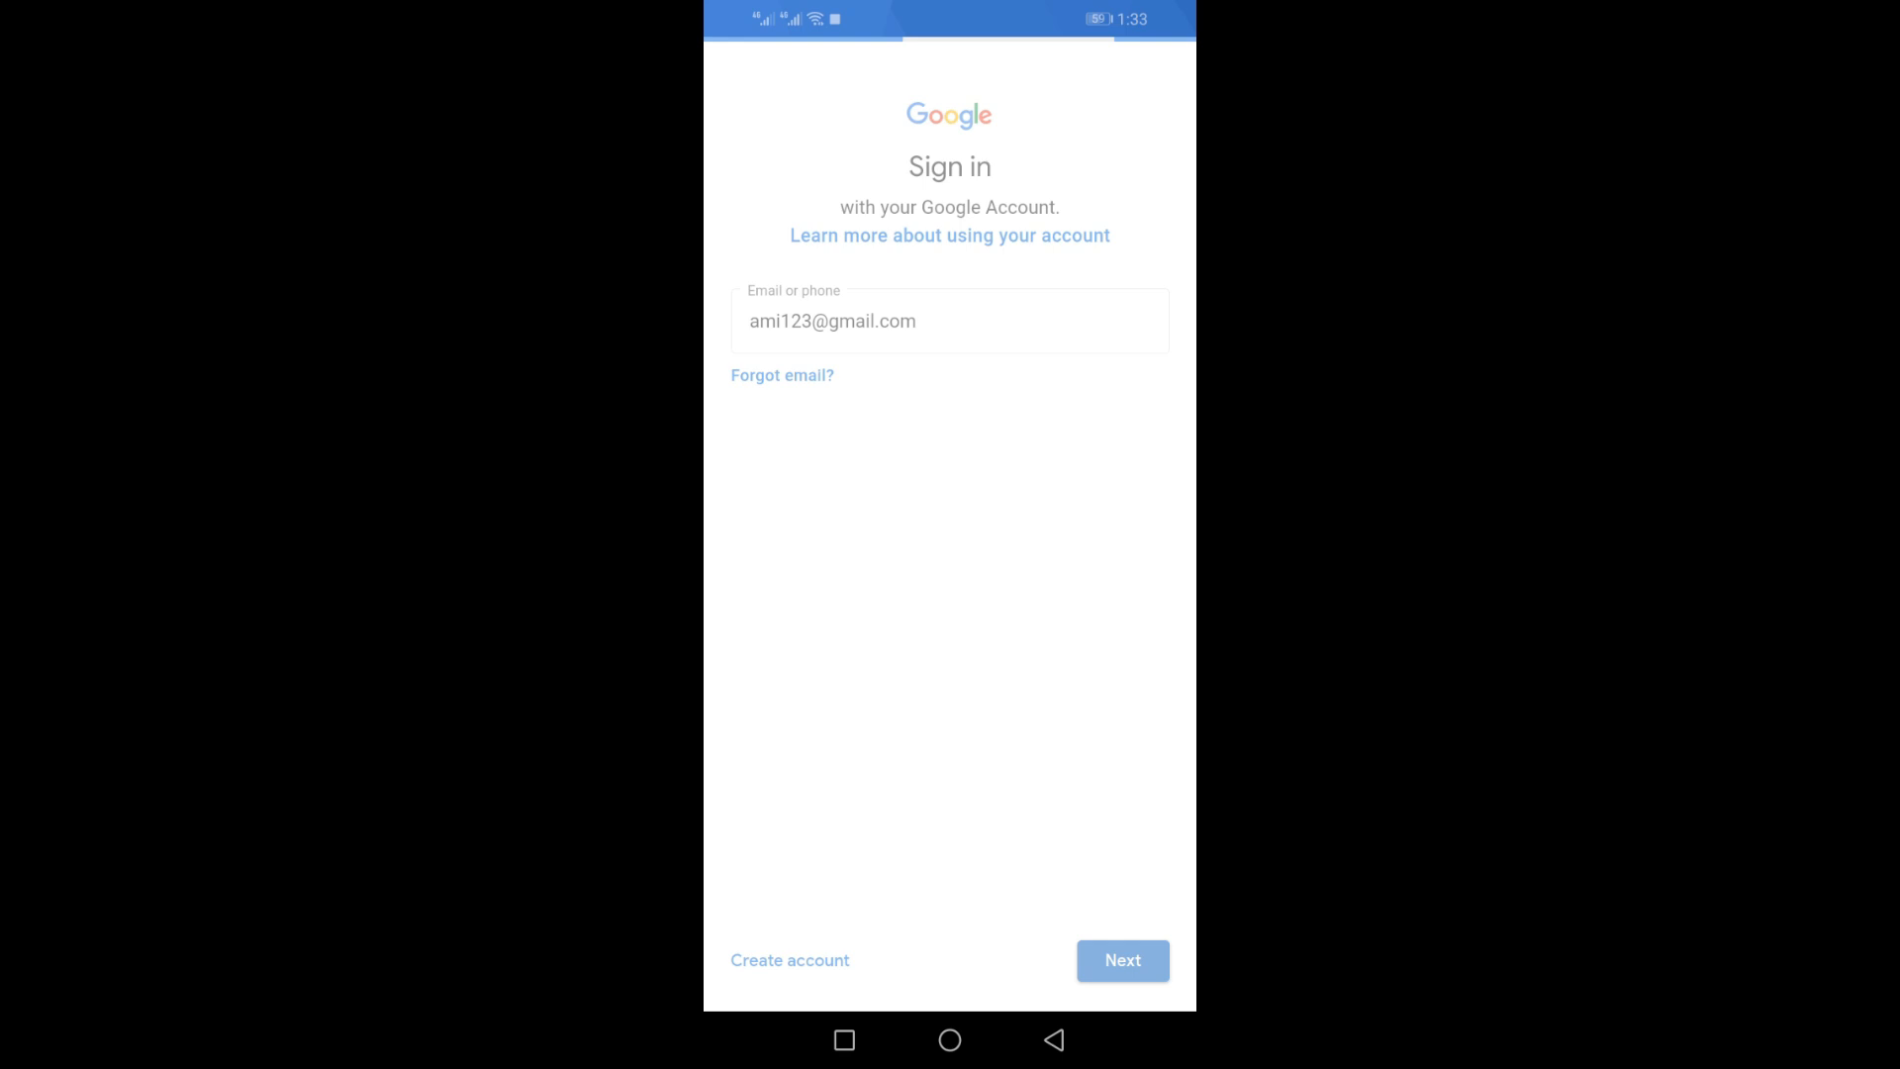
{"action": "left_click", "coordinate": [1121, 960]}
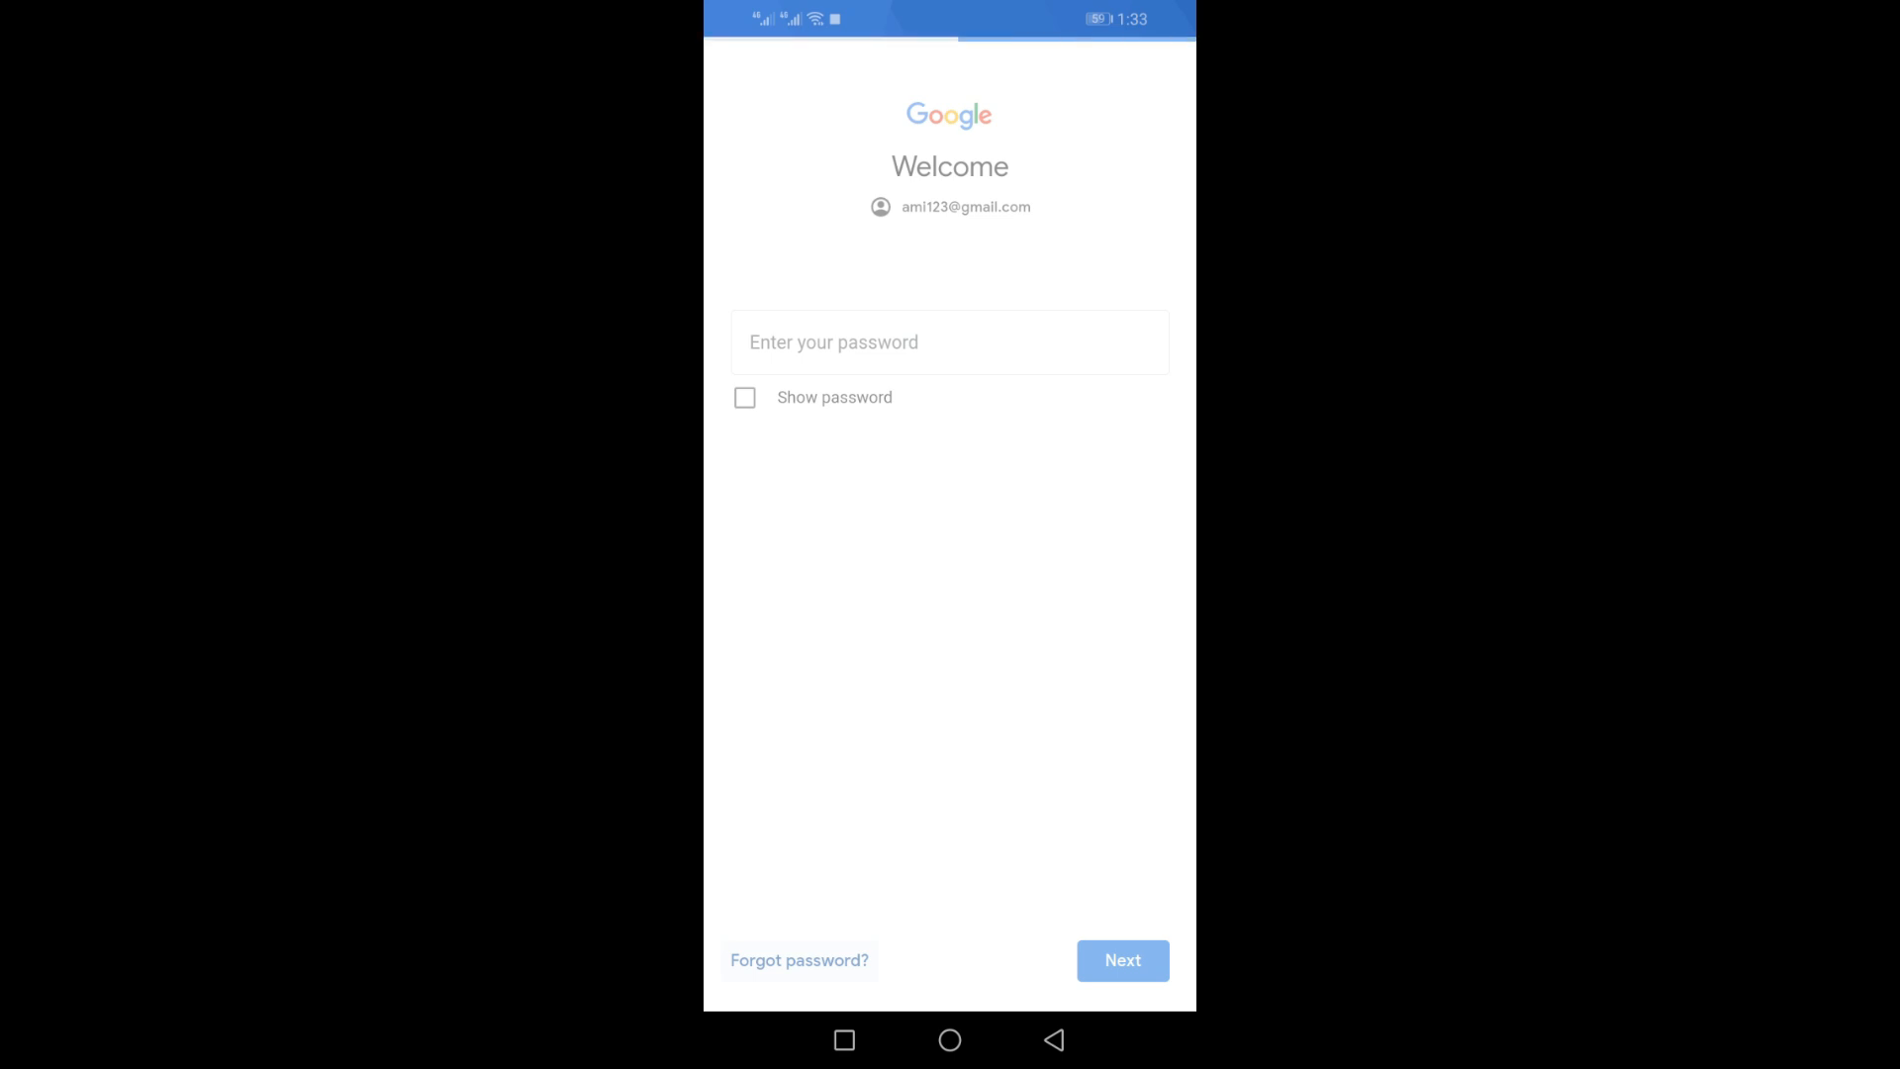
Try Forgot password and alternative sign-in methods until refused, then tap Try again
{"action": "left_click", "coordinate": [1119, 959]}
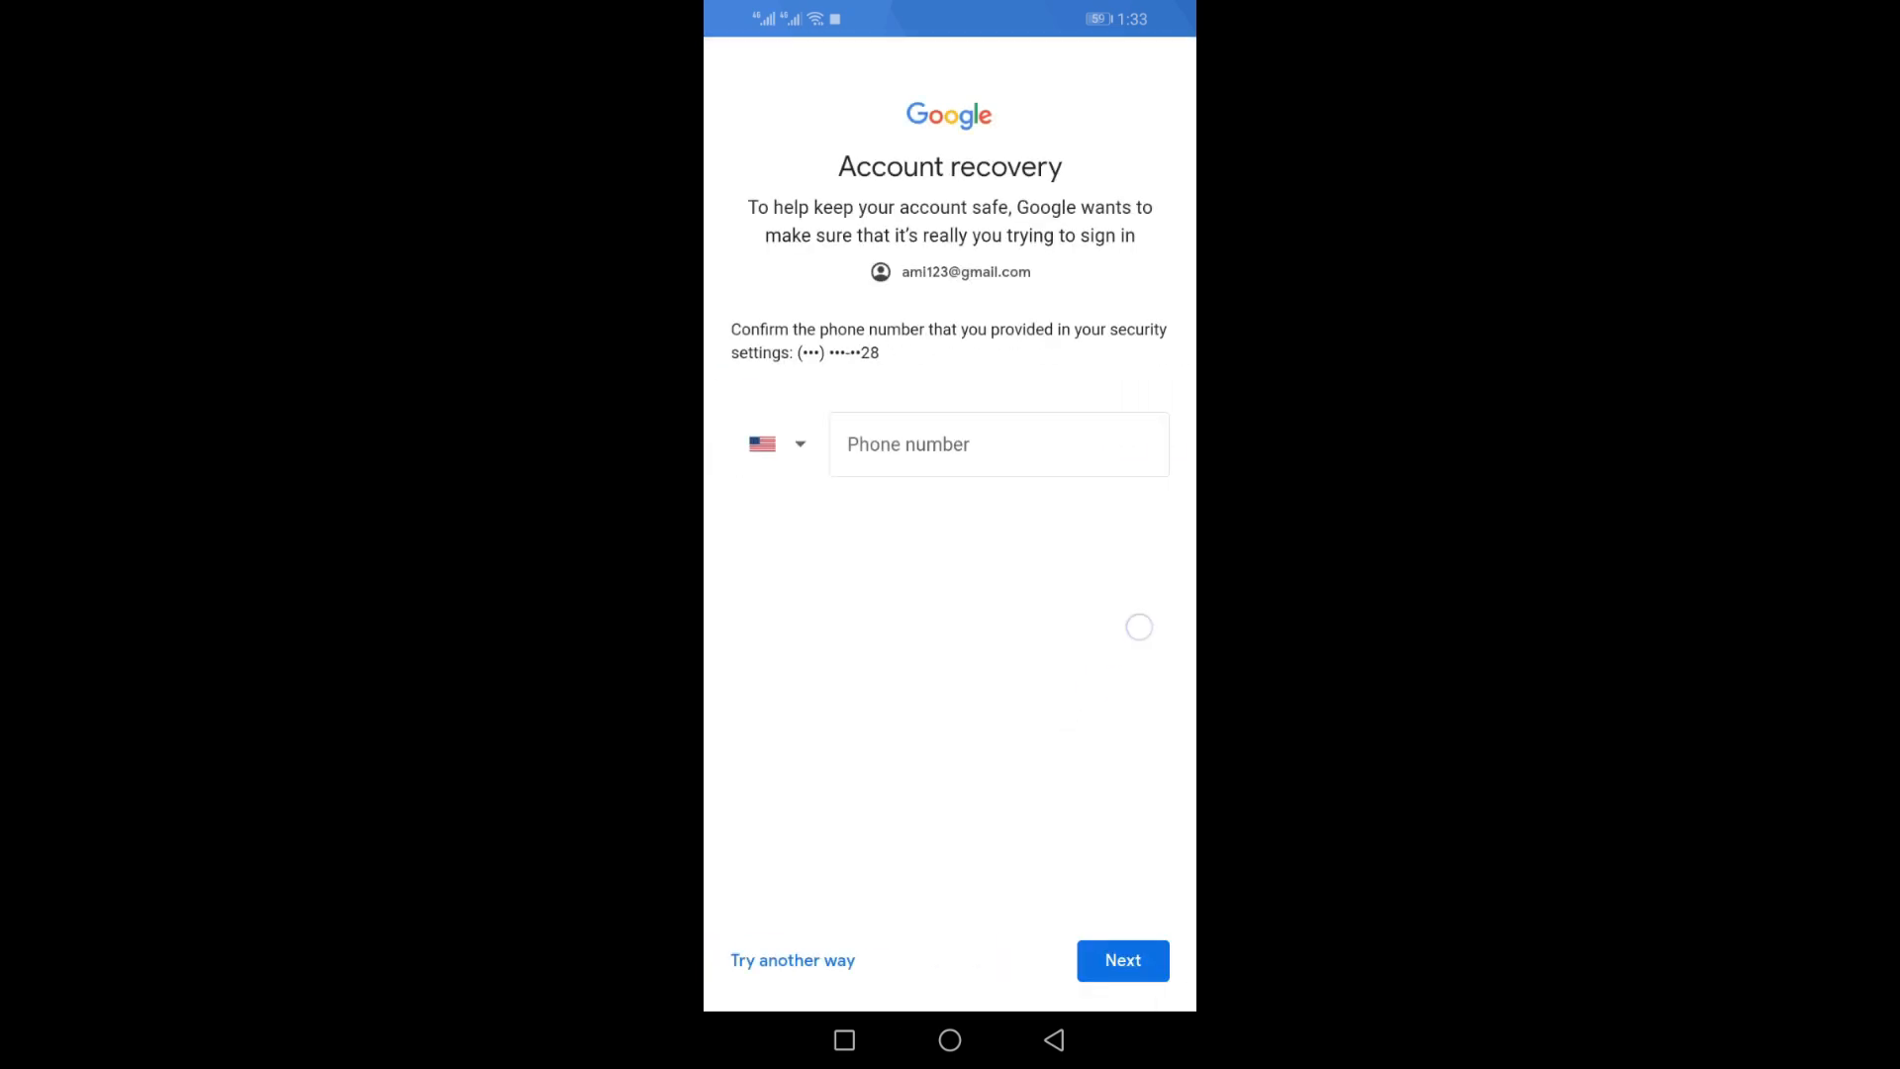
{"action": "left_click", "coordinate": [1121, 960]}
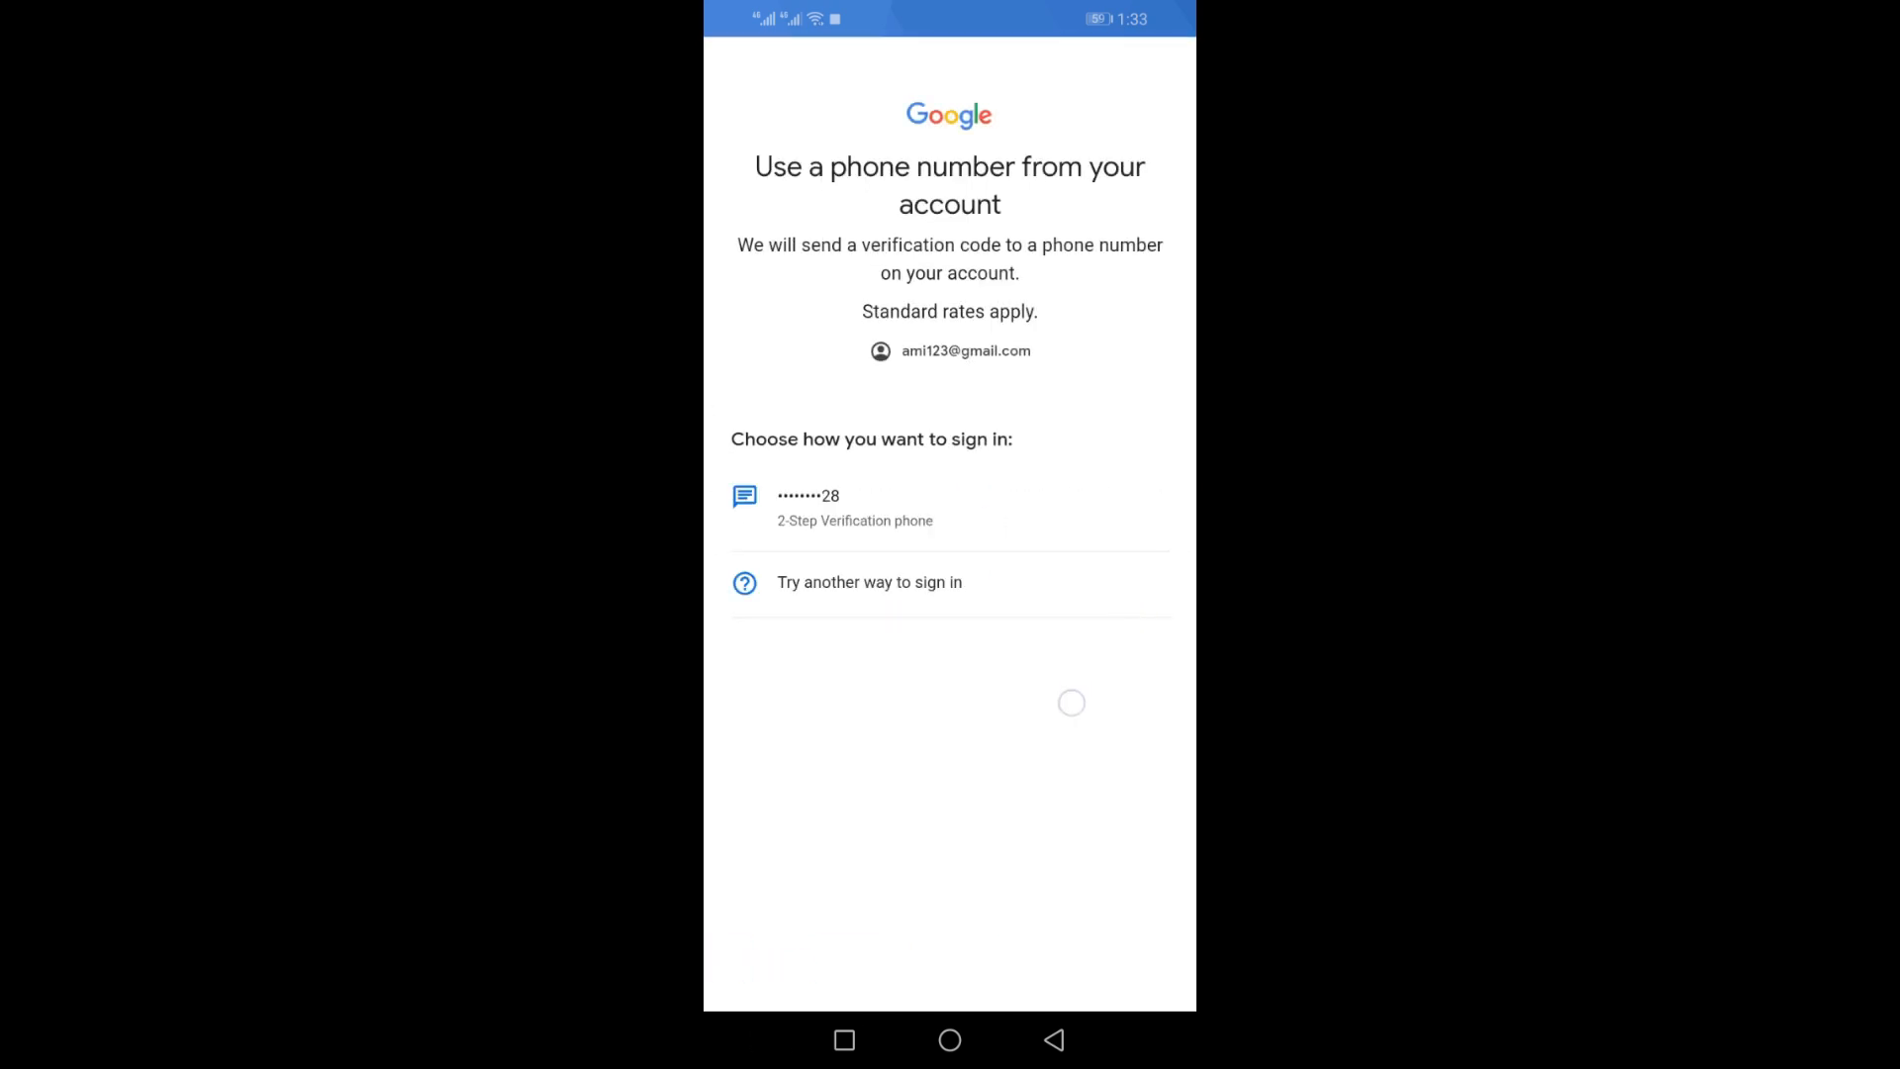
{"action": "left_click", "coordinate": [869, 583]}
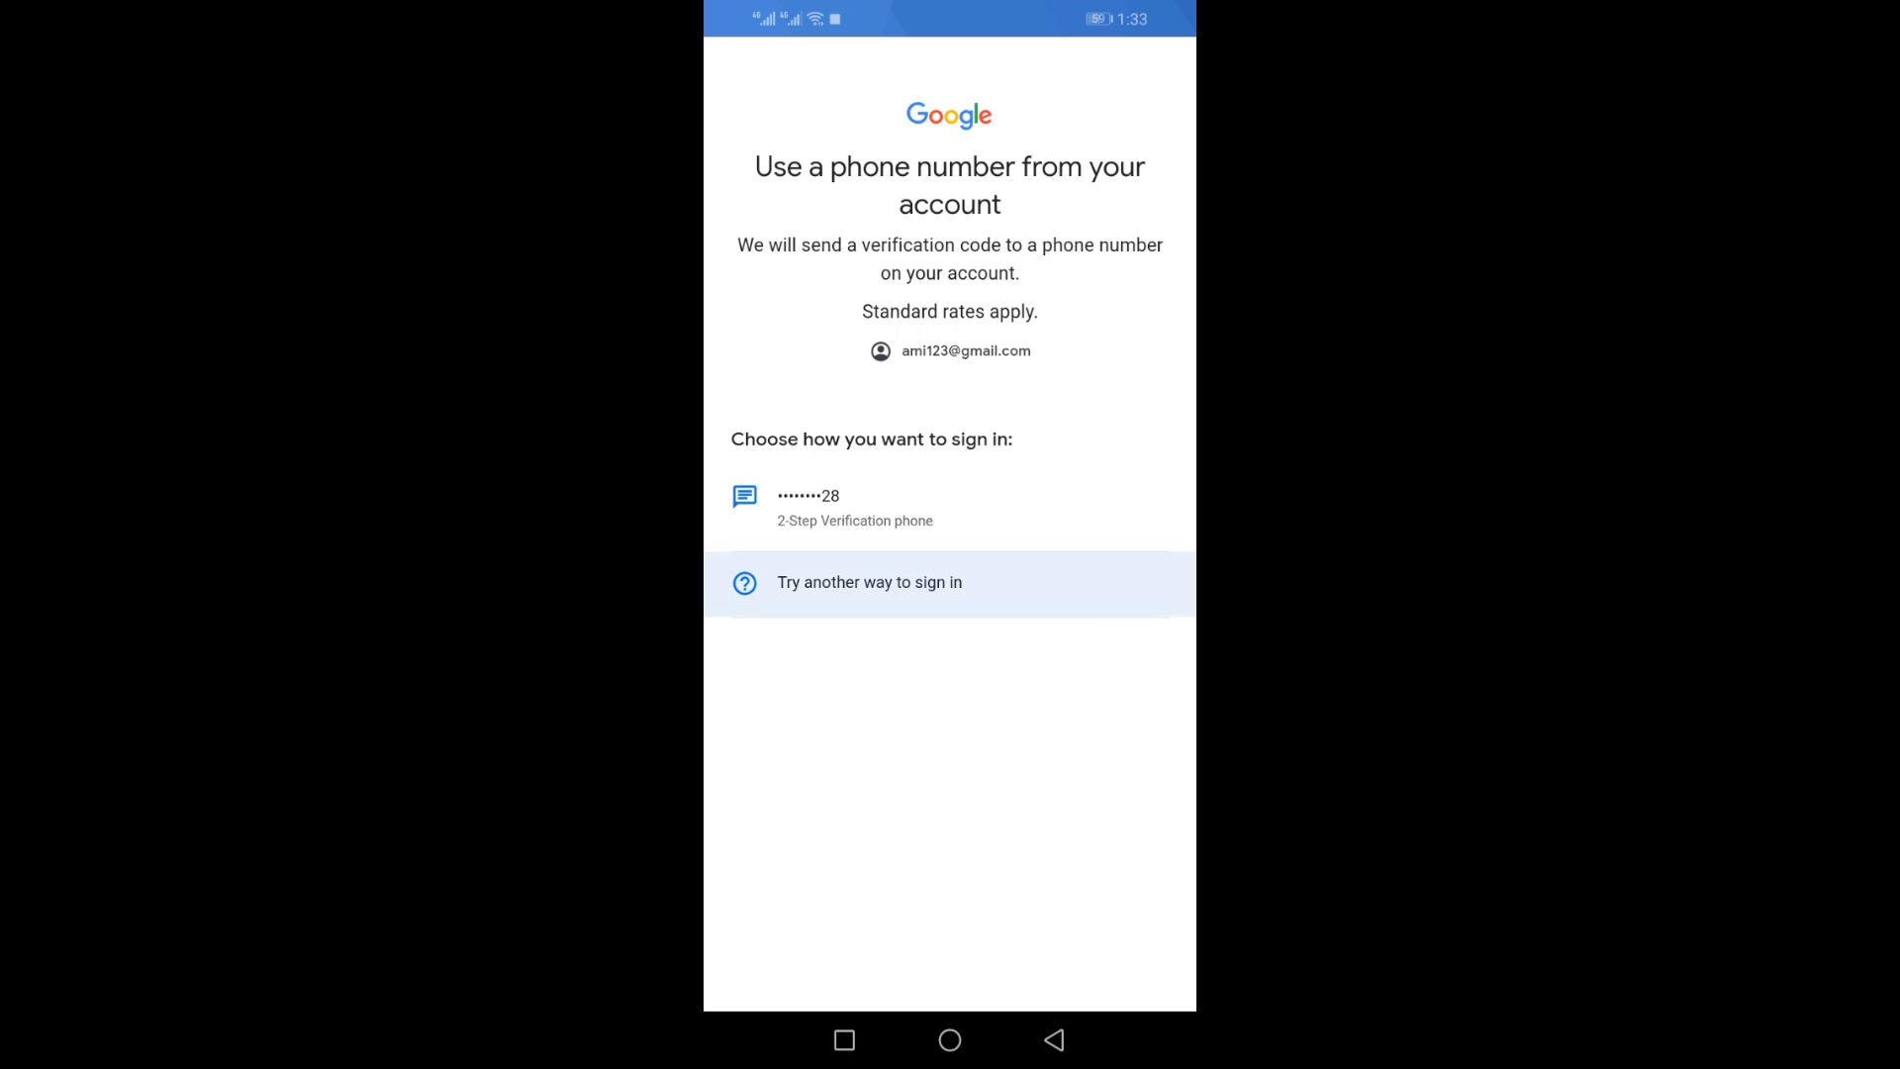
{"action": "left_click", "coordinate": [869, 583]}
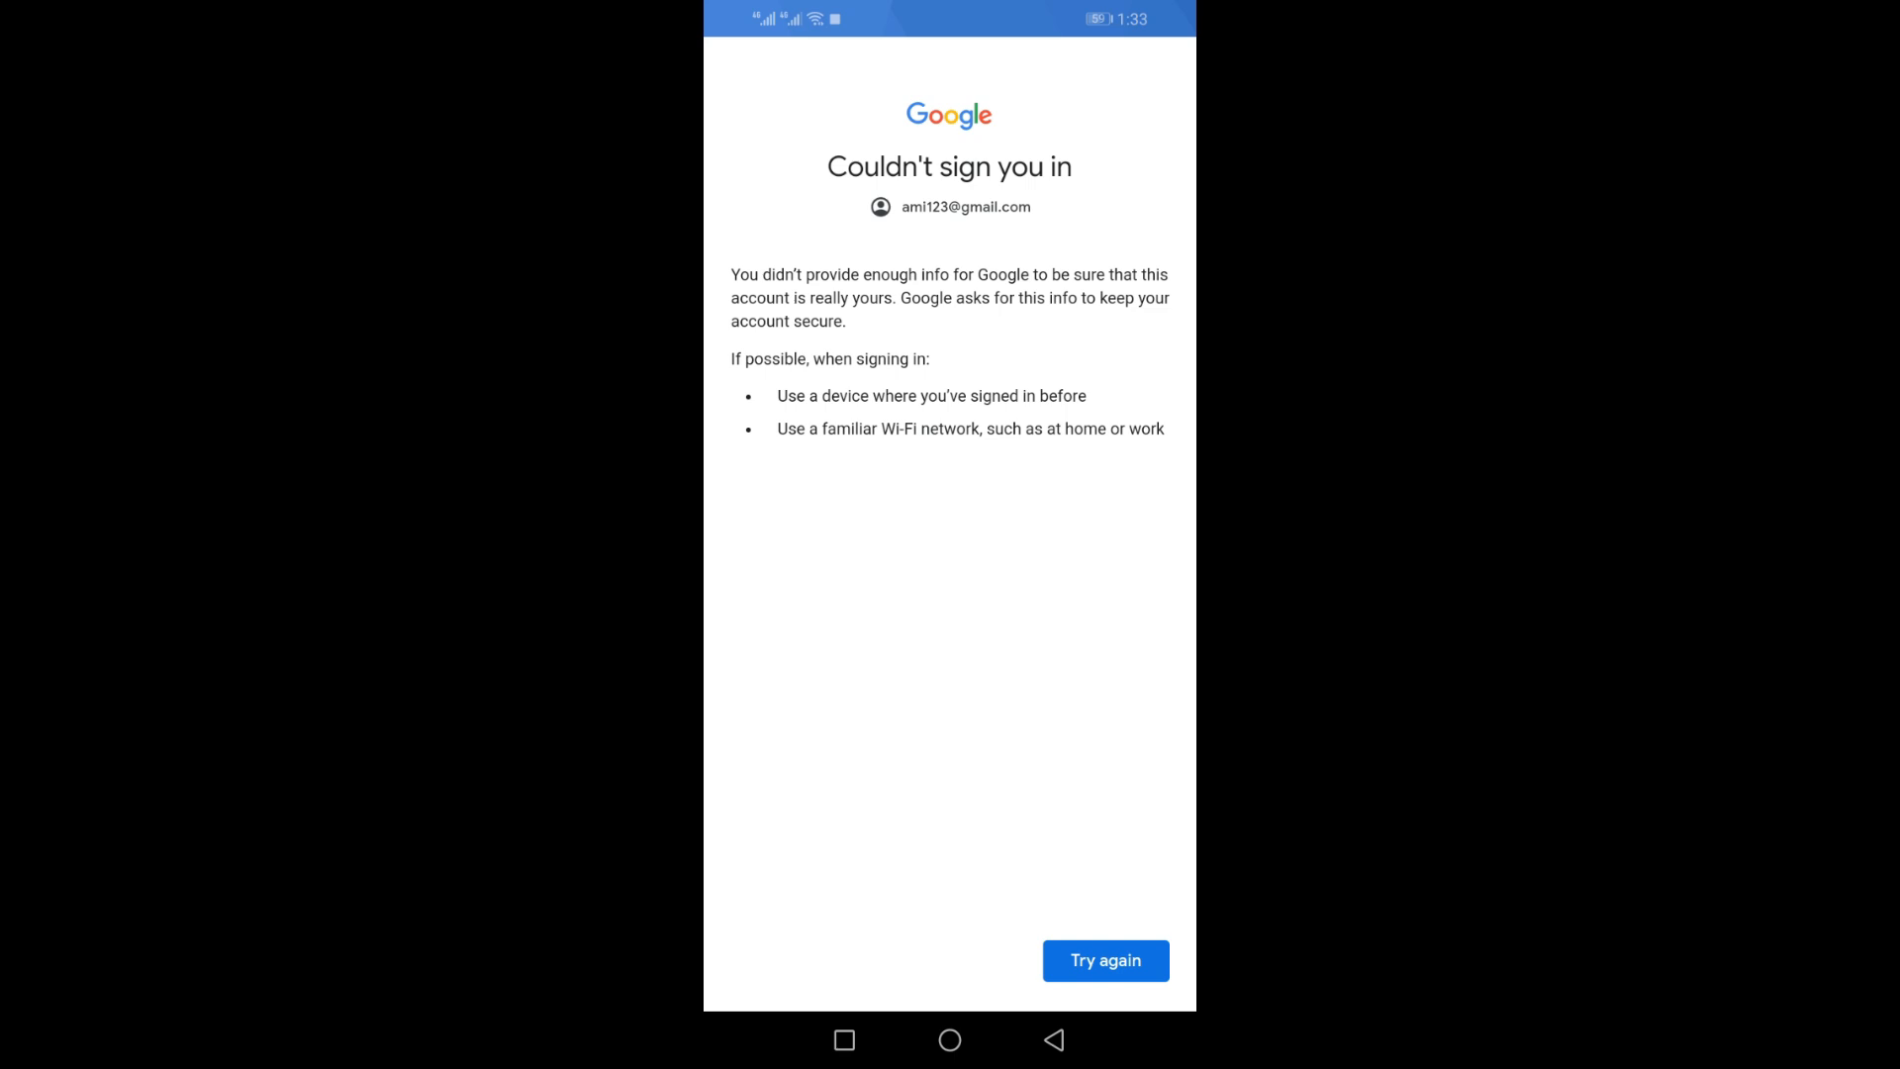
{"action": "left_click", "coordinate": [1104, 959]}
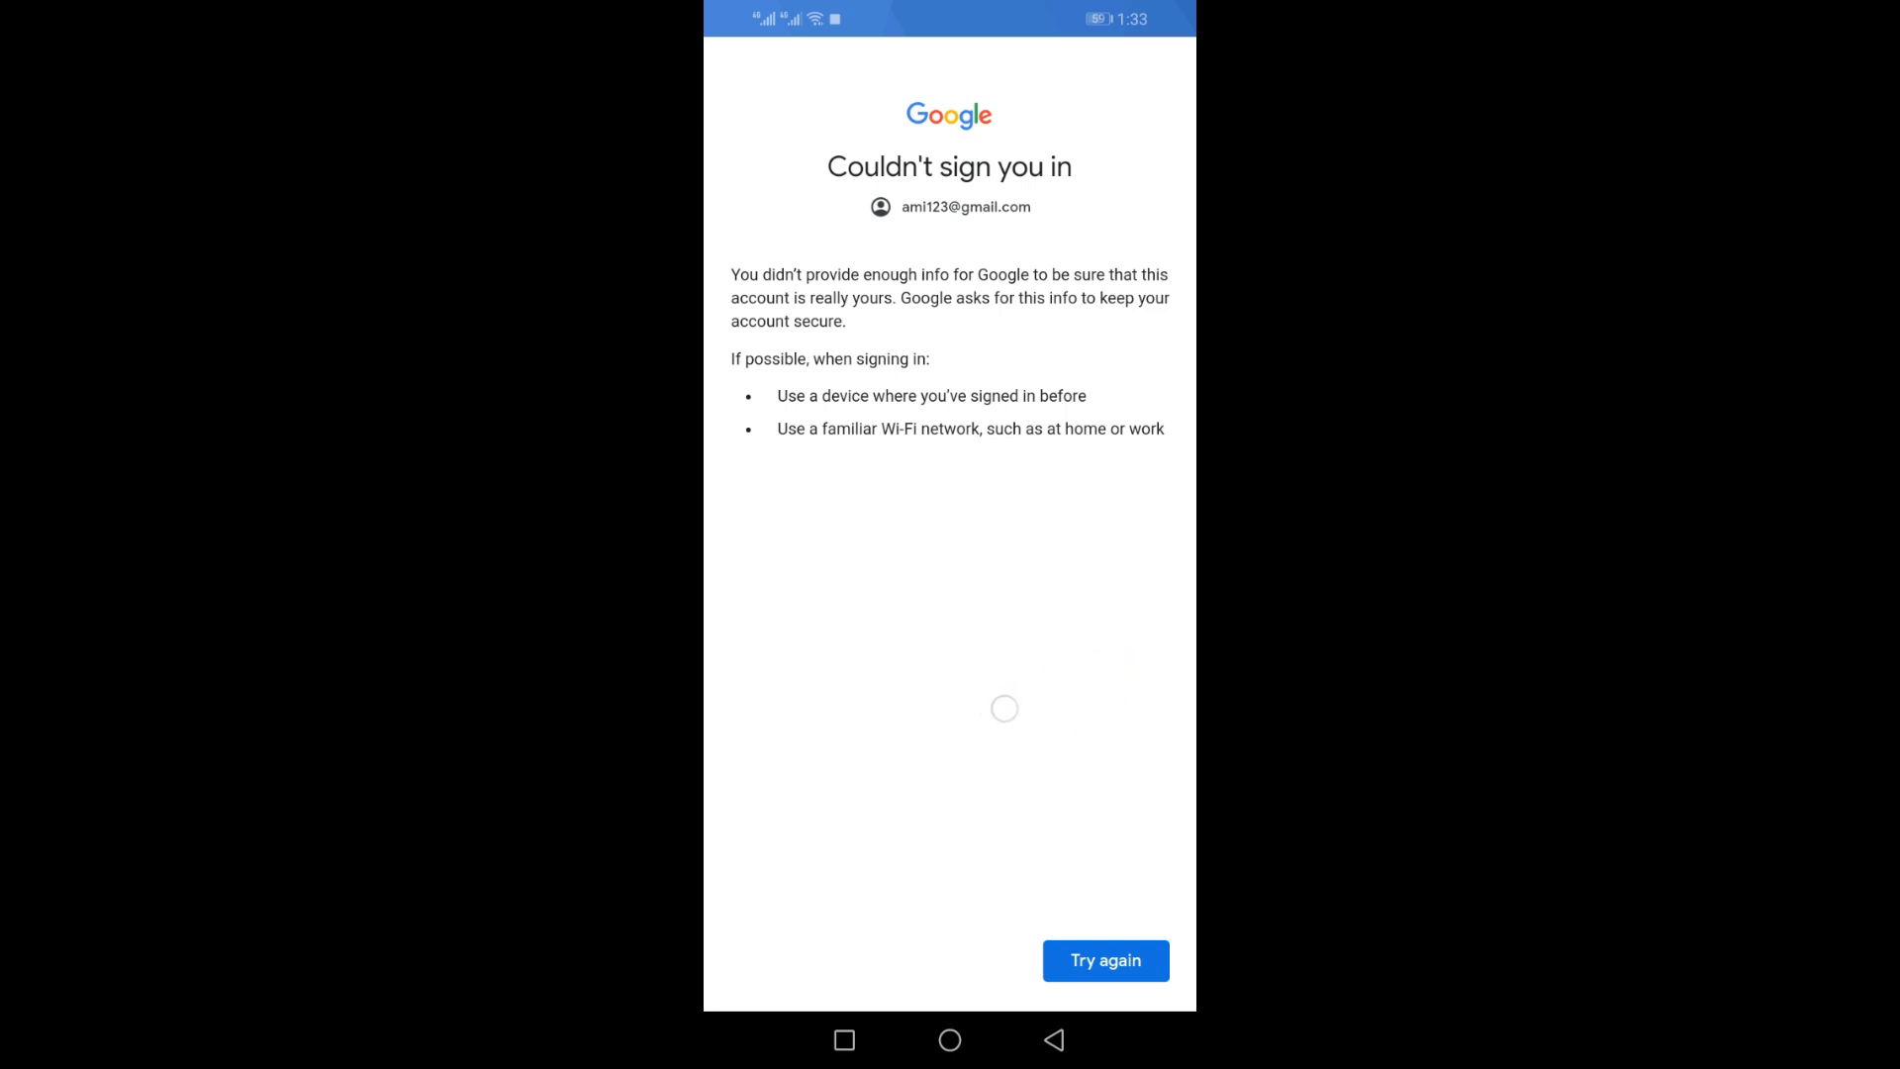
{"action": "left_click", "coordinate": [1104, 960]}
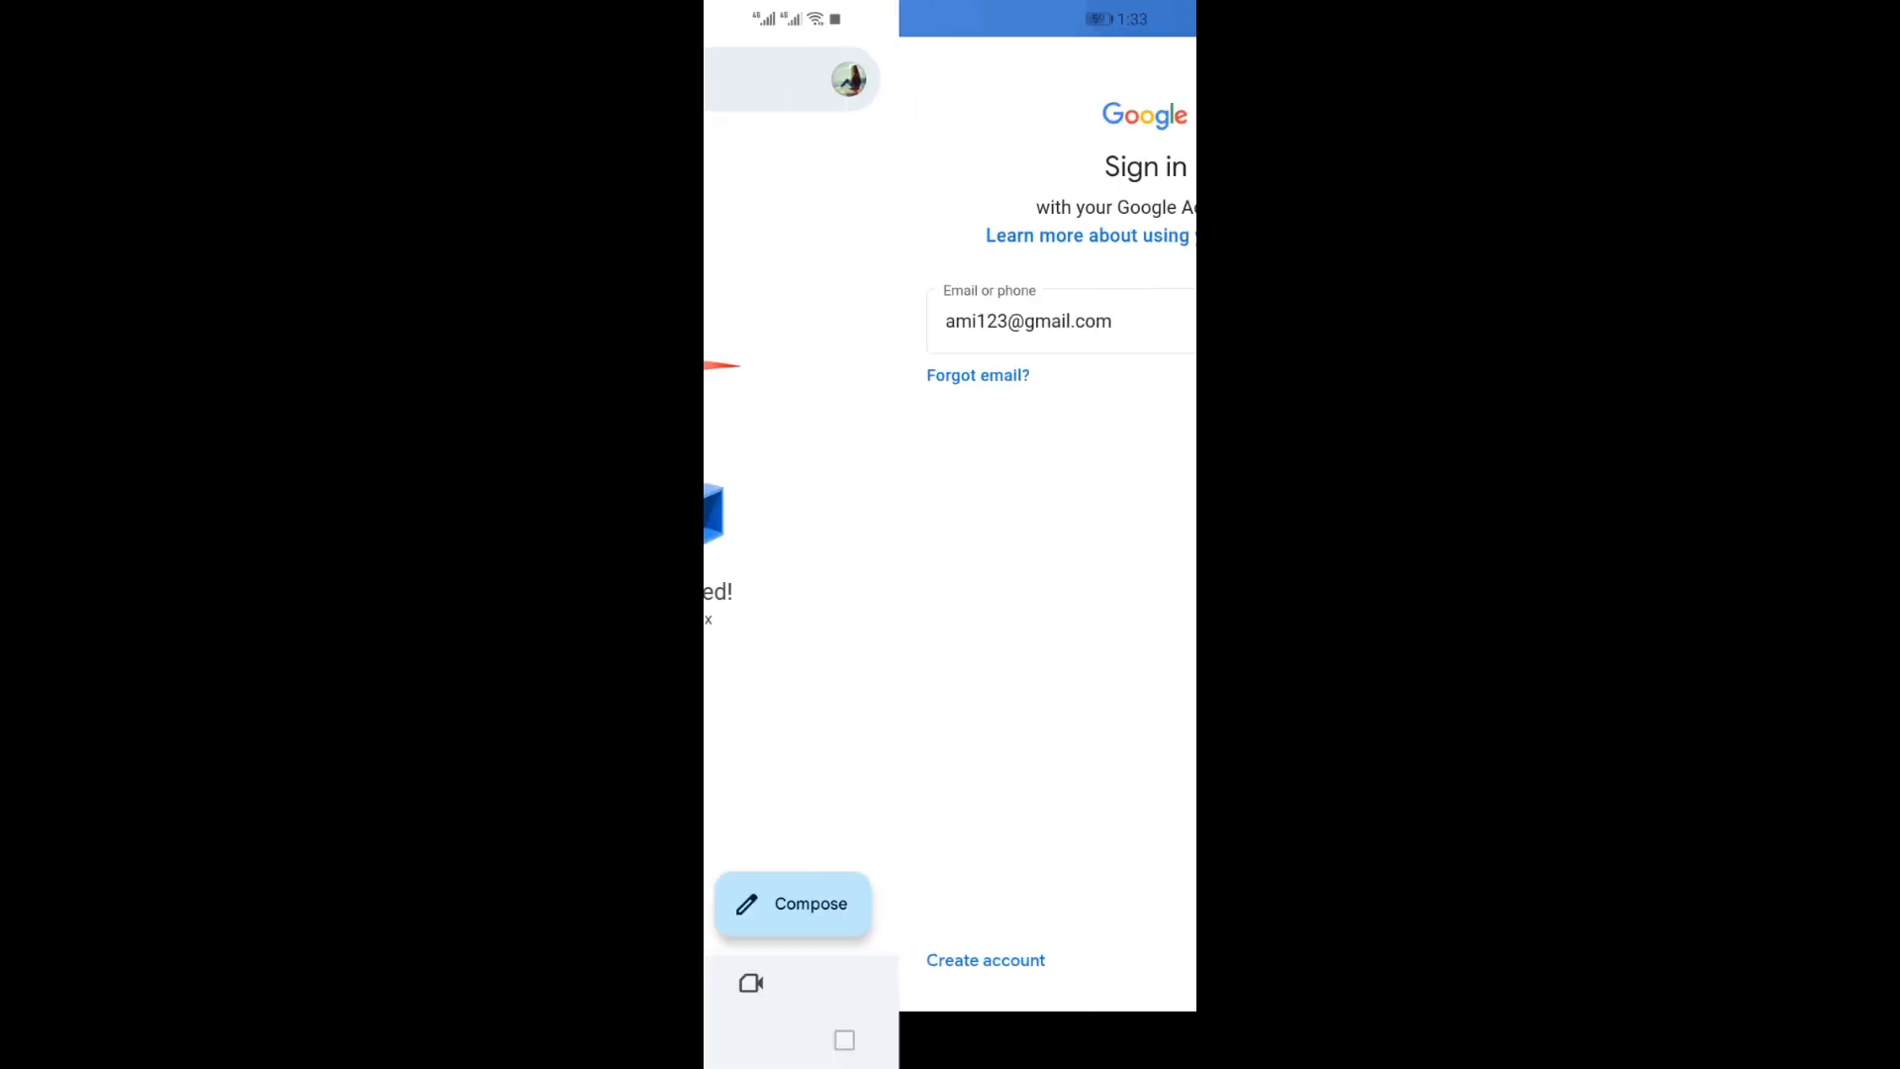
Open Help and feedback from the Gmail drawer and choose Send feedback
{"action": "left_click", "coordinate": [741, 80]}
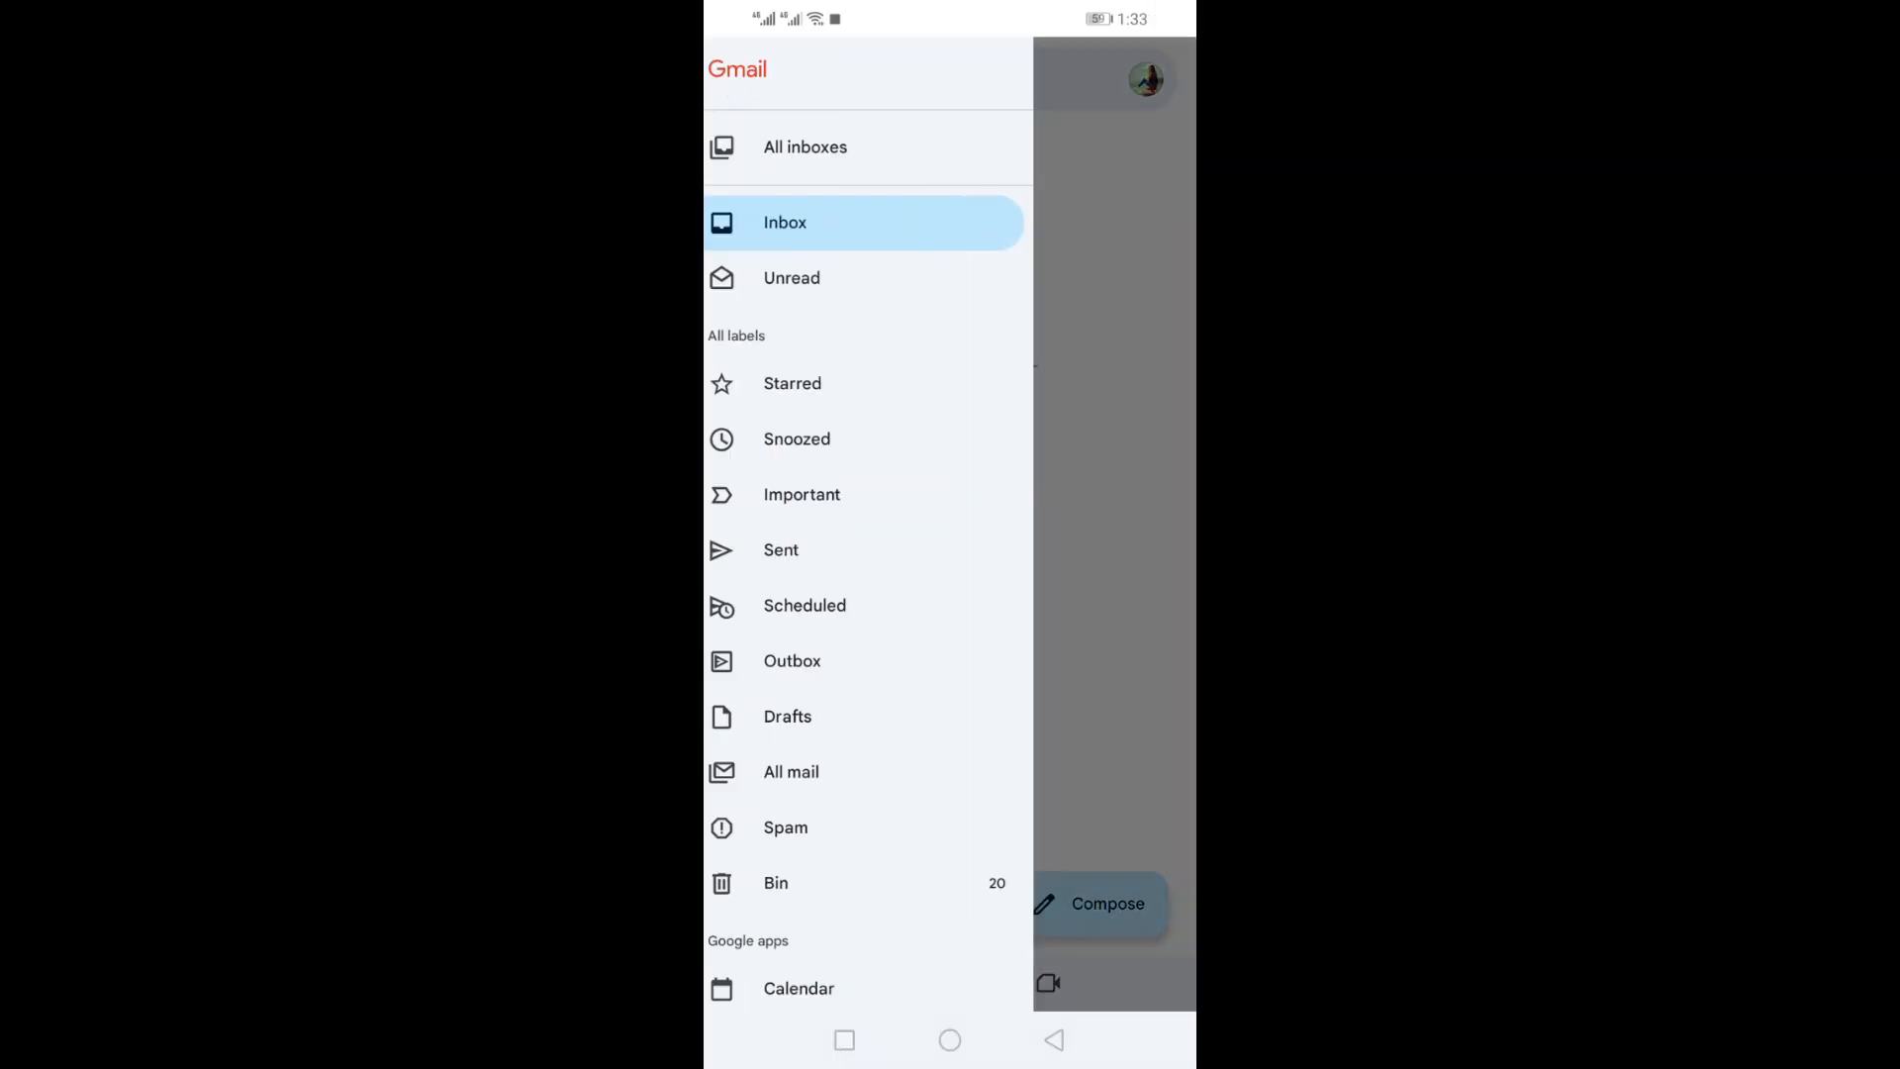
{"action": "scroll", "scroll_direction": "down", "scroll_amount": 3}
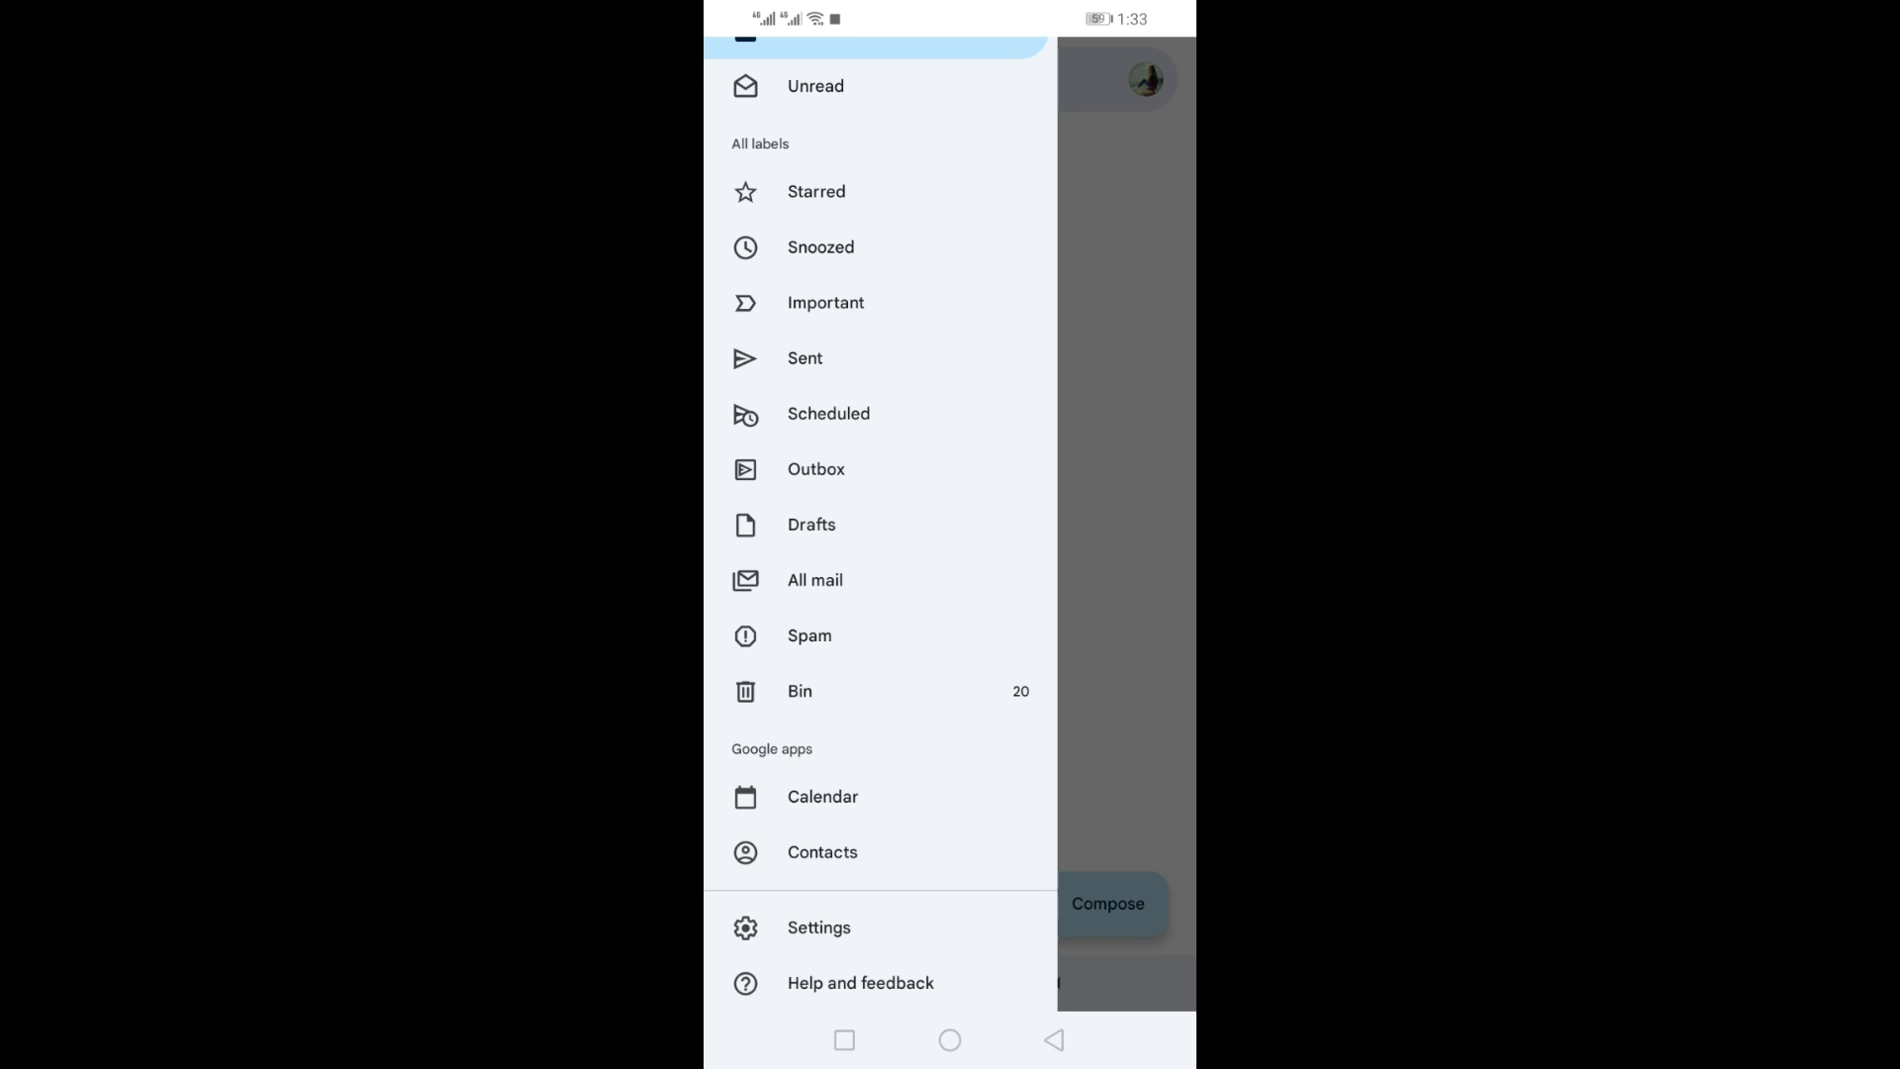
{"action": "left_click", "coordinate": [858, 981]}
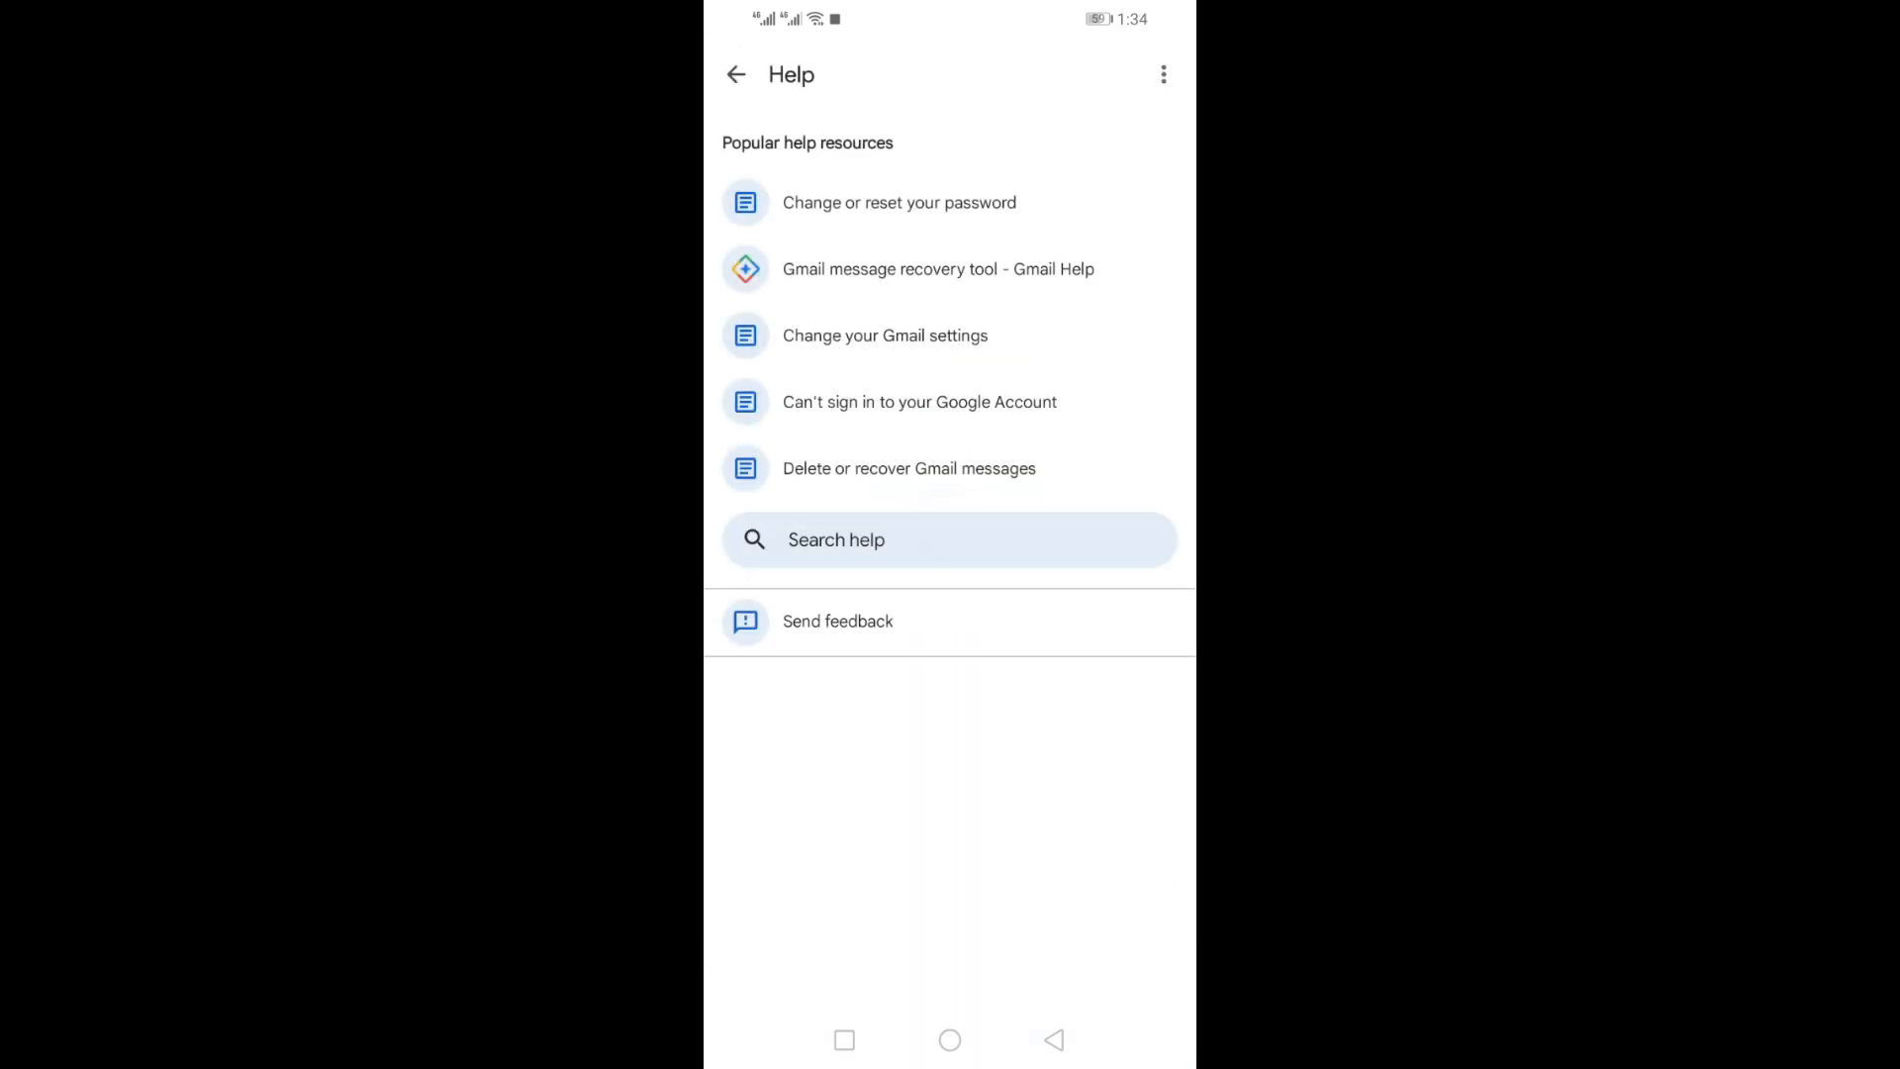
{"action": "left_click", "coordinate": [837, 620]}
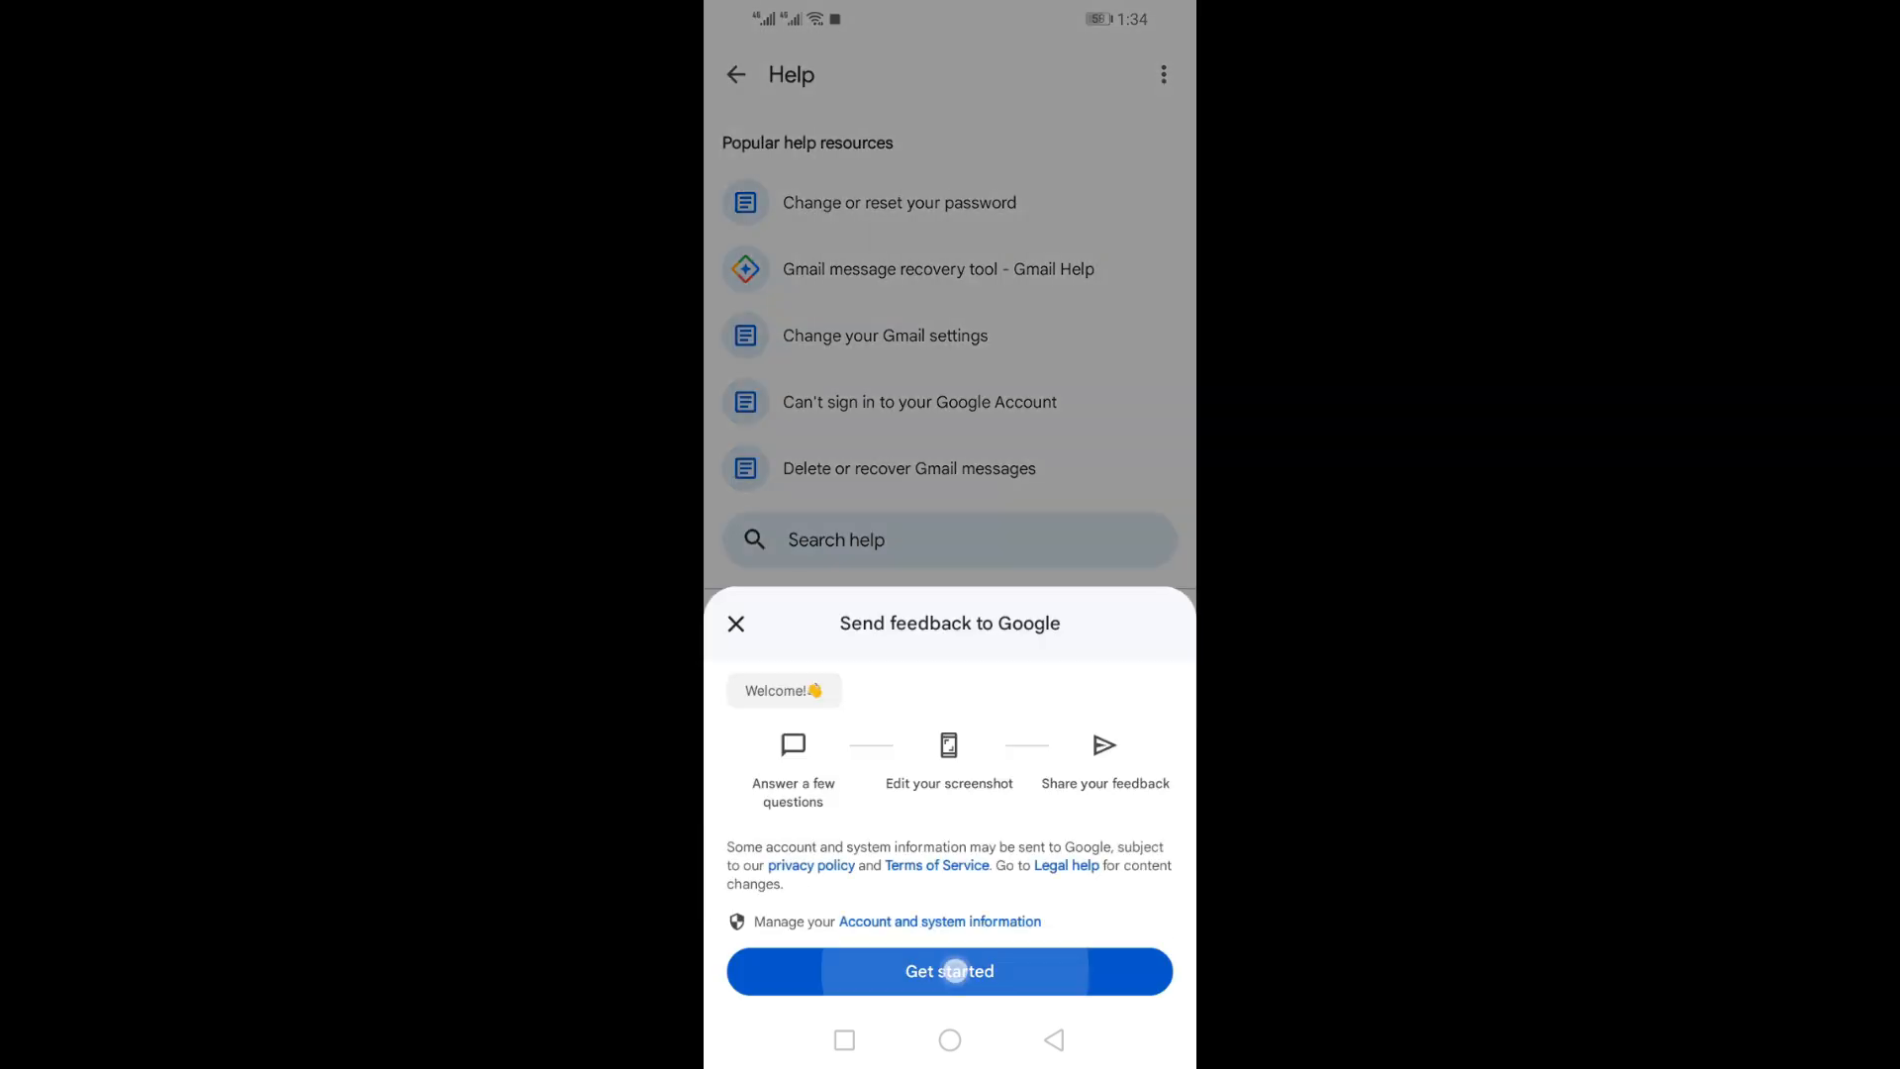
Report an issue saying 'I can't find my google account' and submit it with the screenshot
{"action": "left_click", "coordinate": [949, 971]}
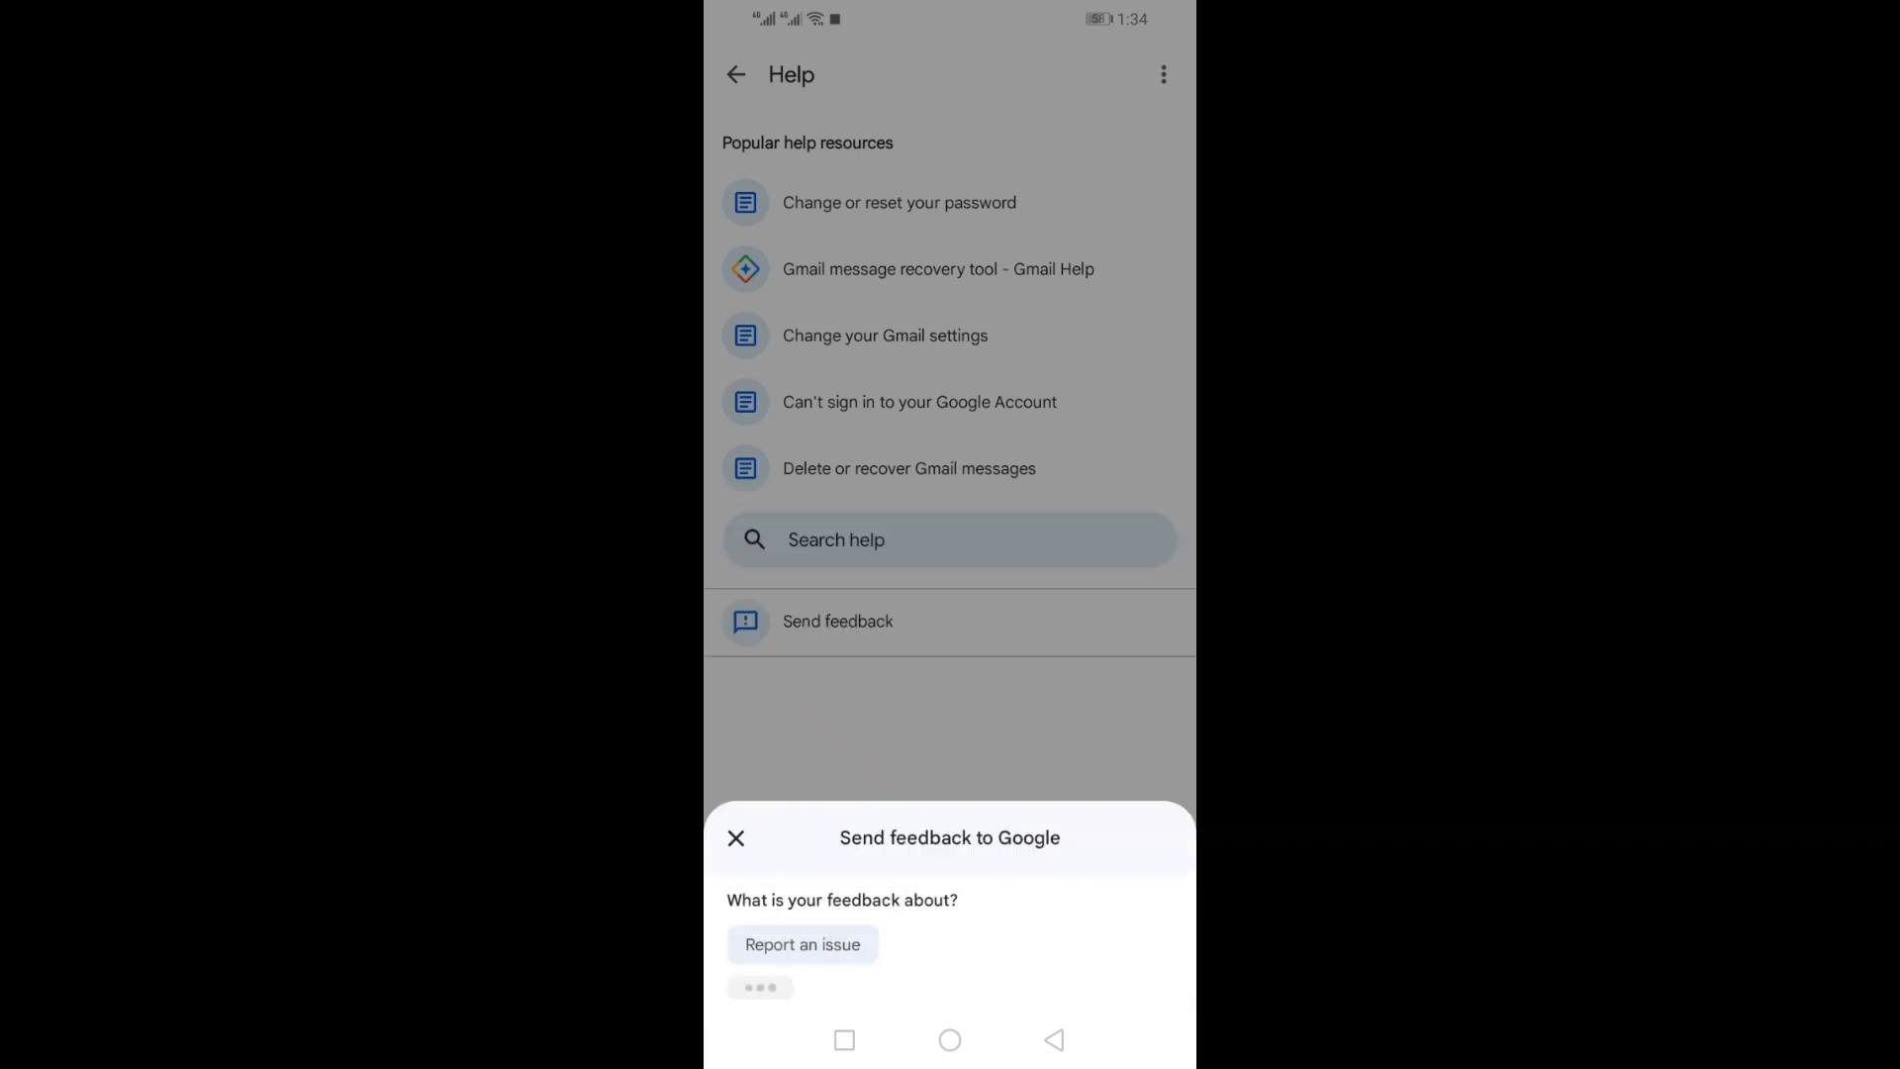
{"action": "left_click", "coordinate": [802, 944]}
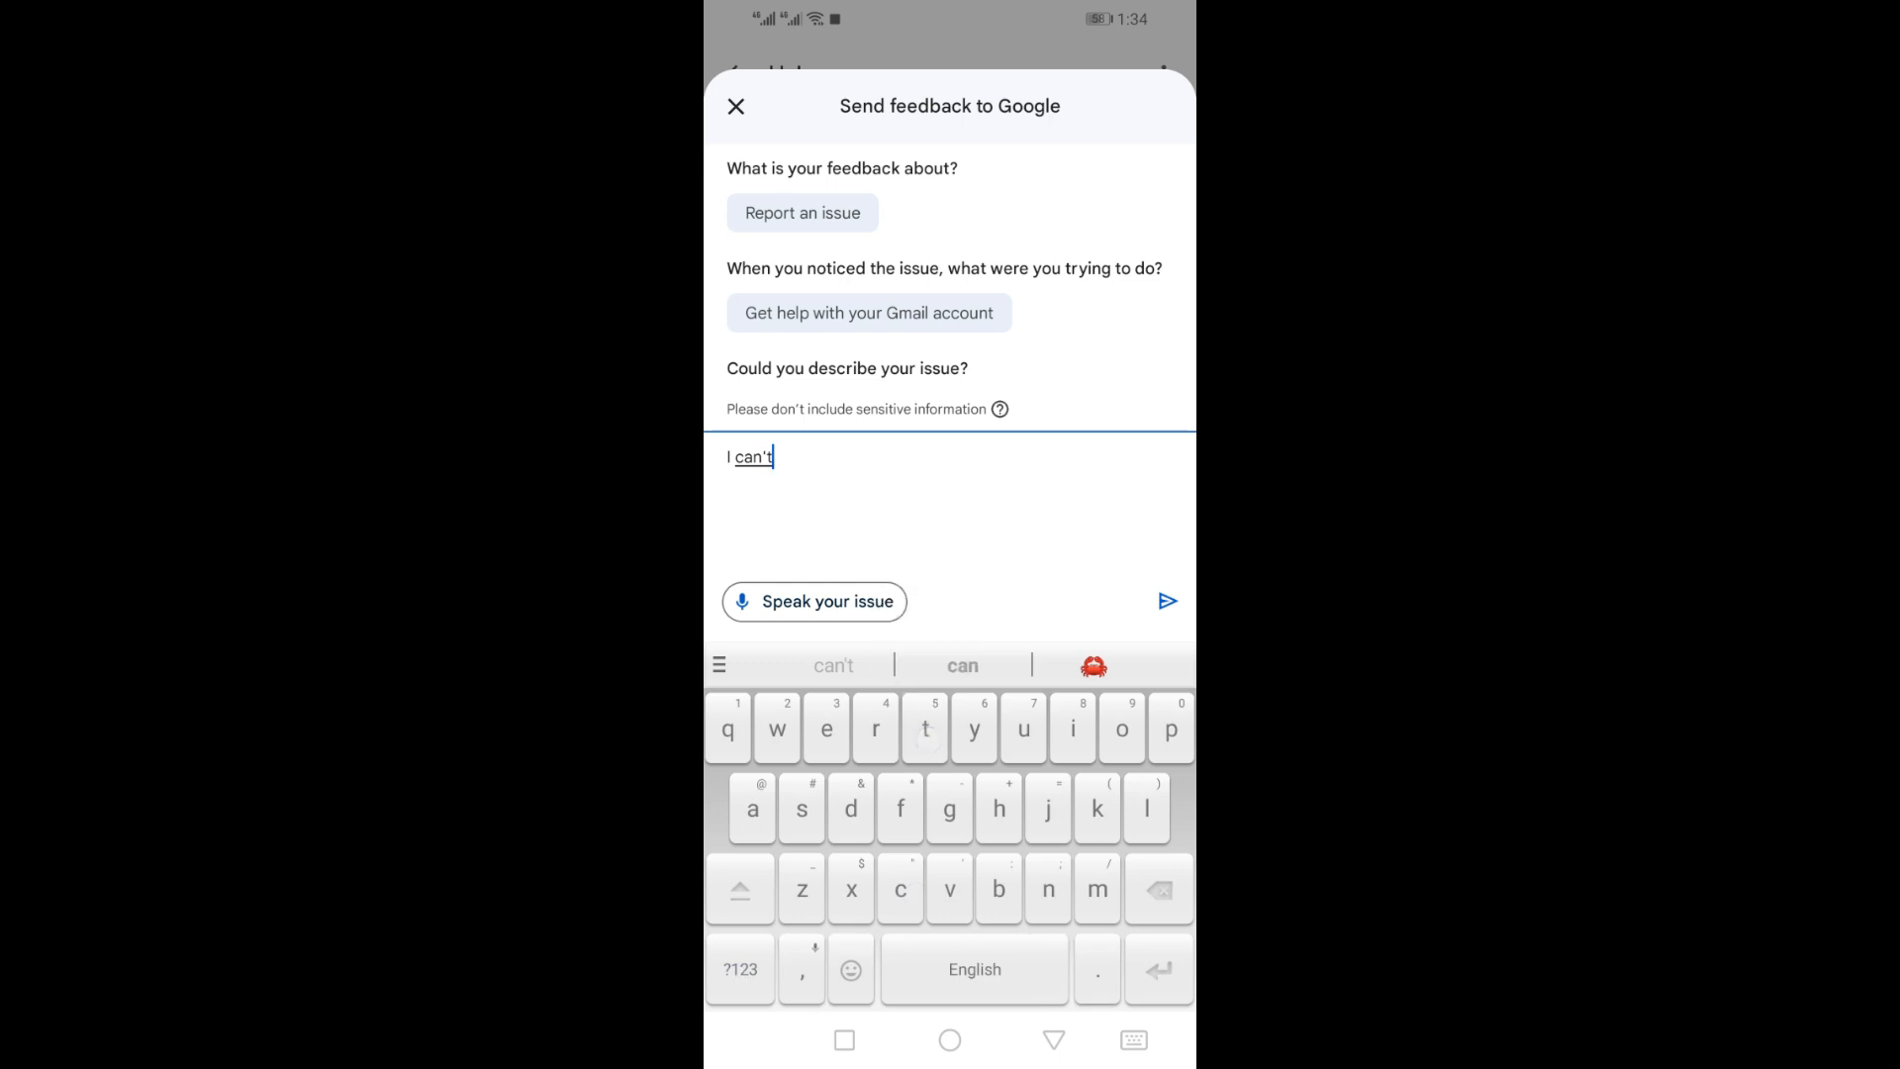
{"action": "type", "text": "find my google account"}
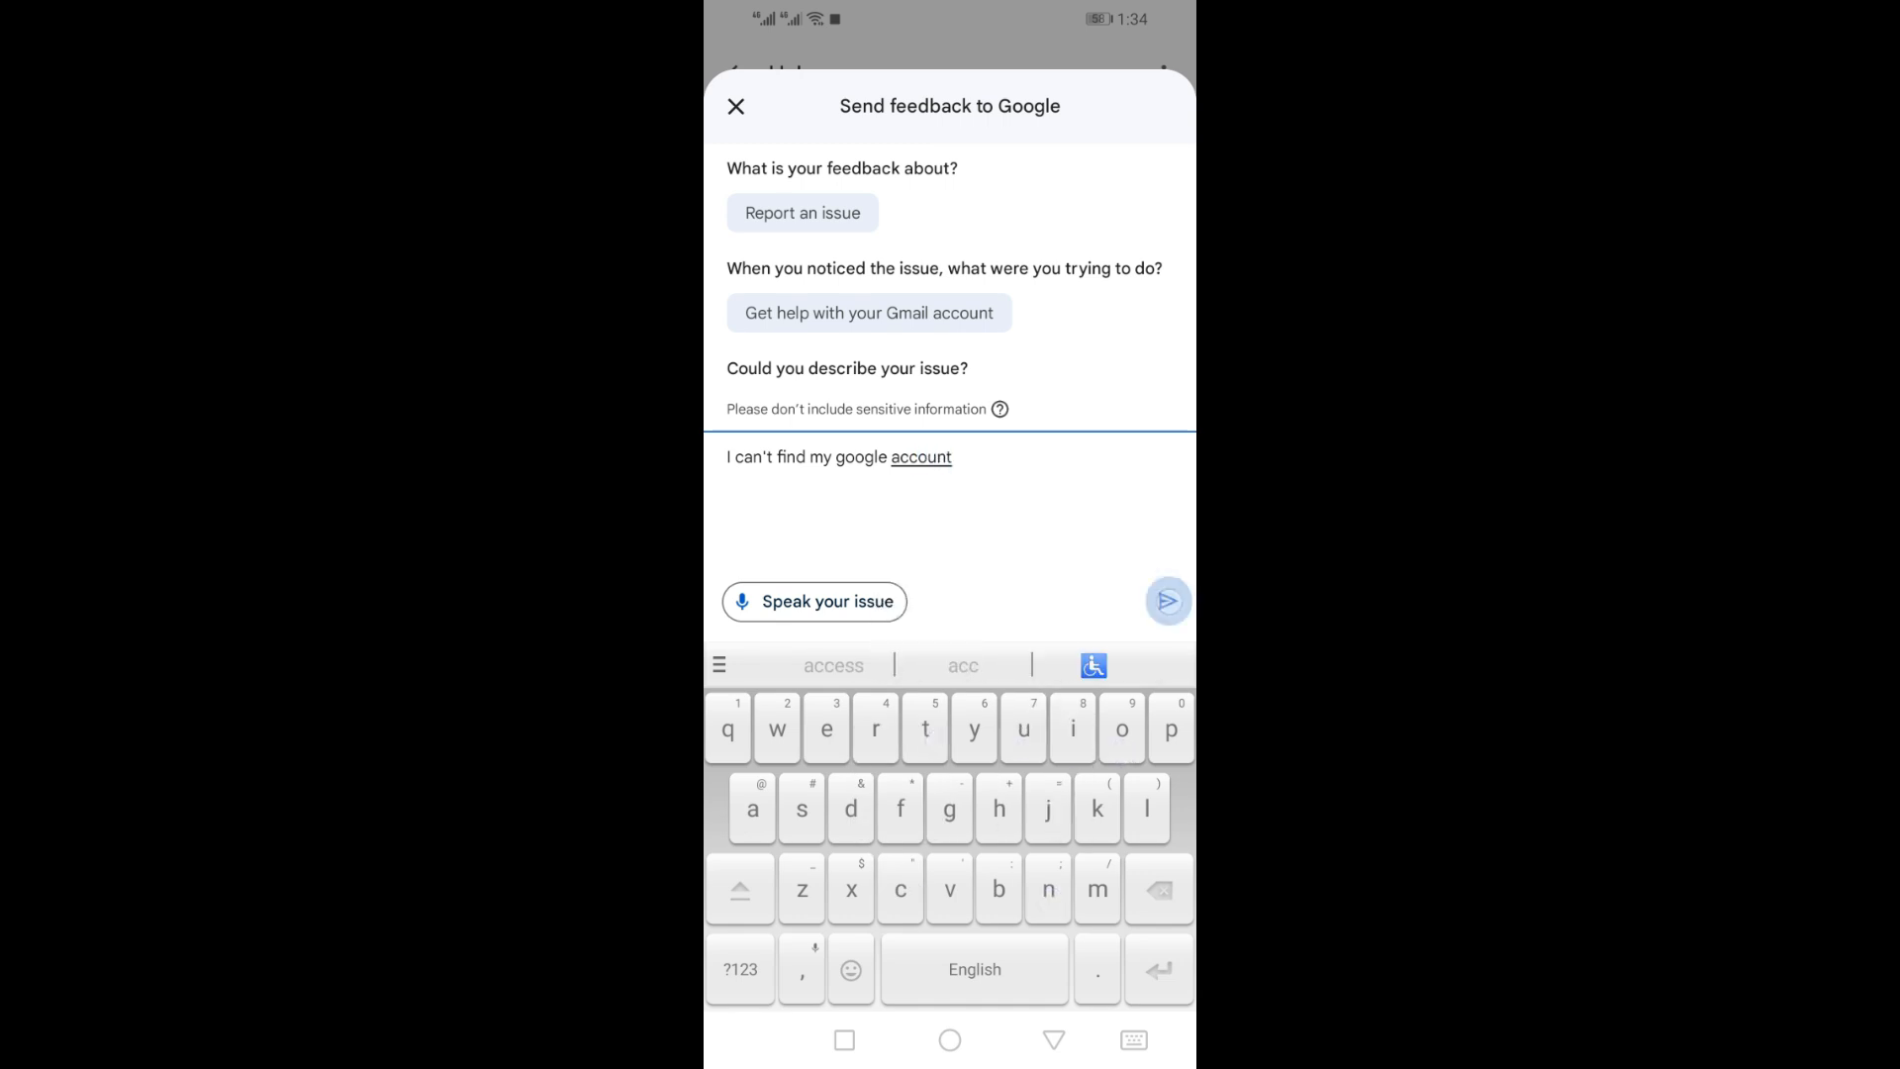
{"action": "left_click", "coordinate": [1167, 600]}
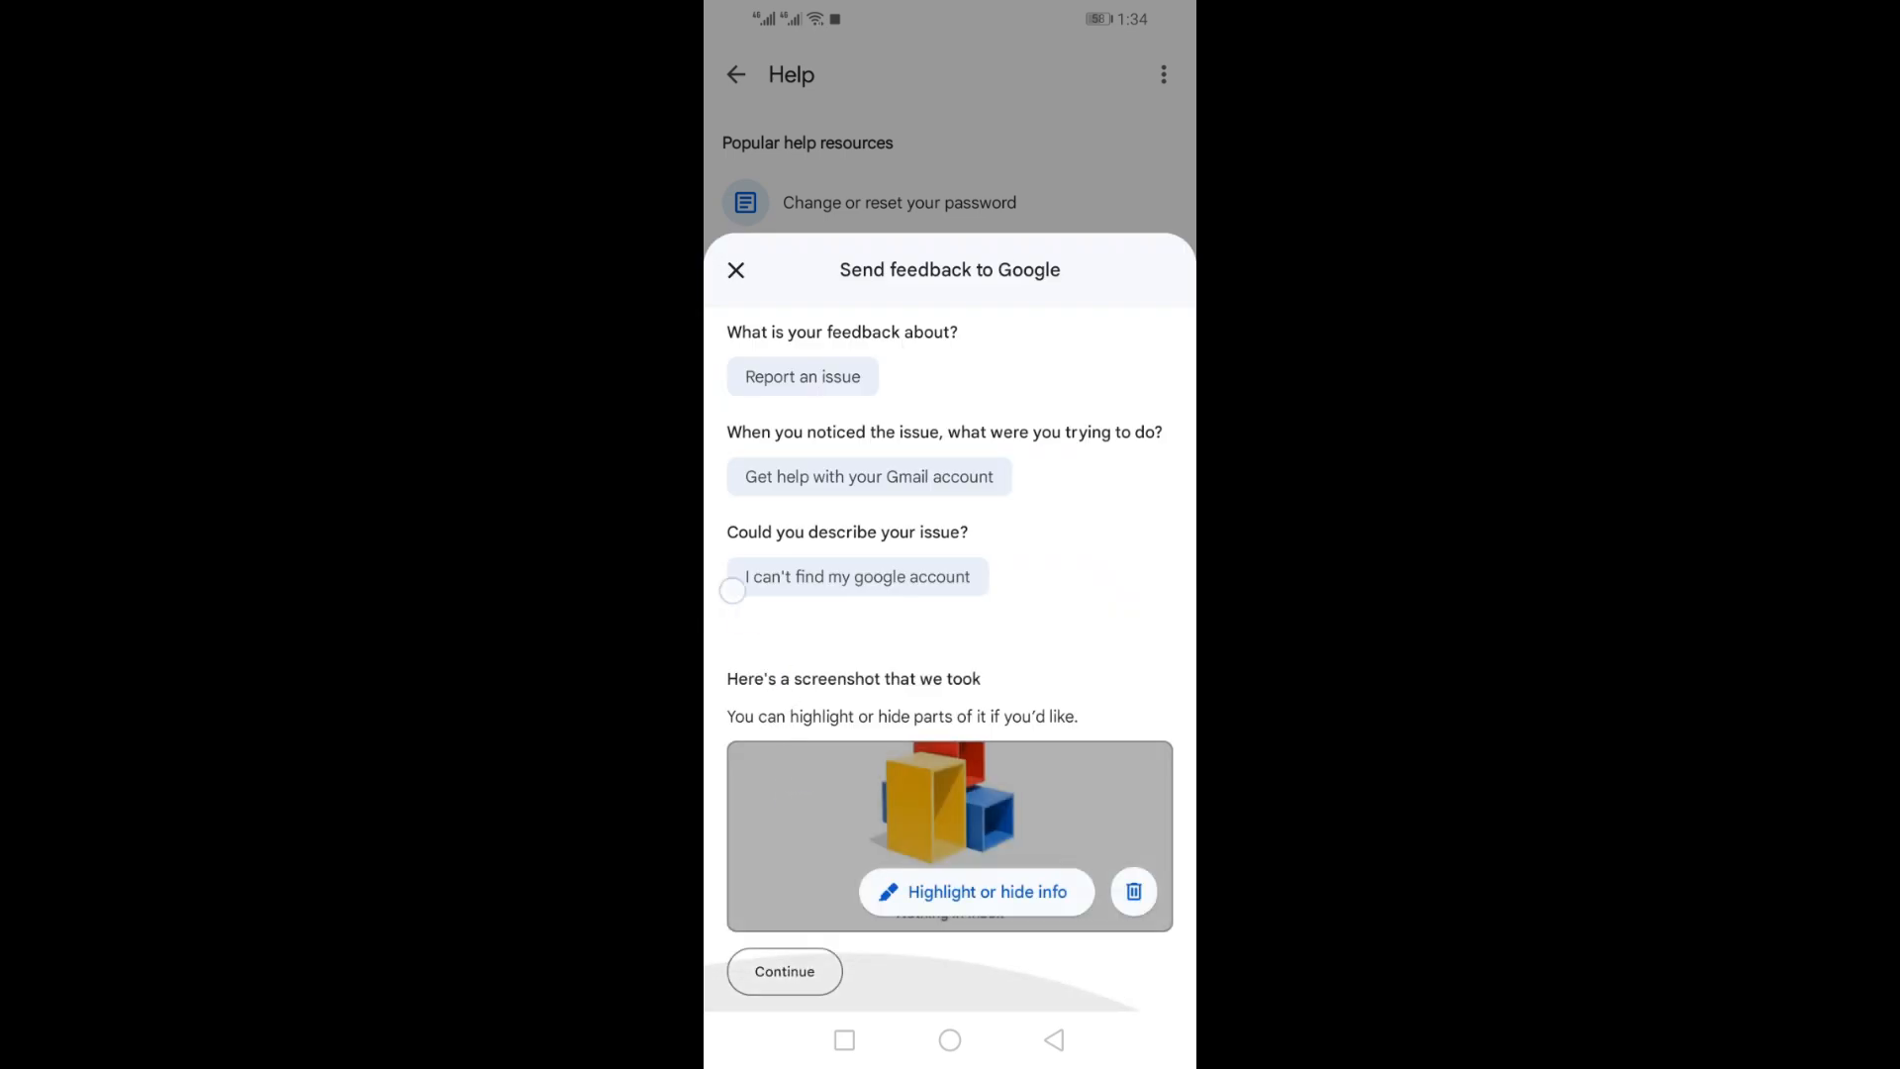
{"action": "left_click", "coordinate": [783, 971]}
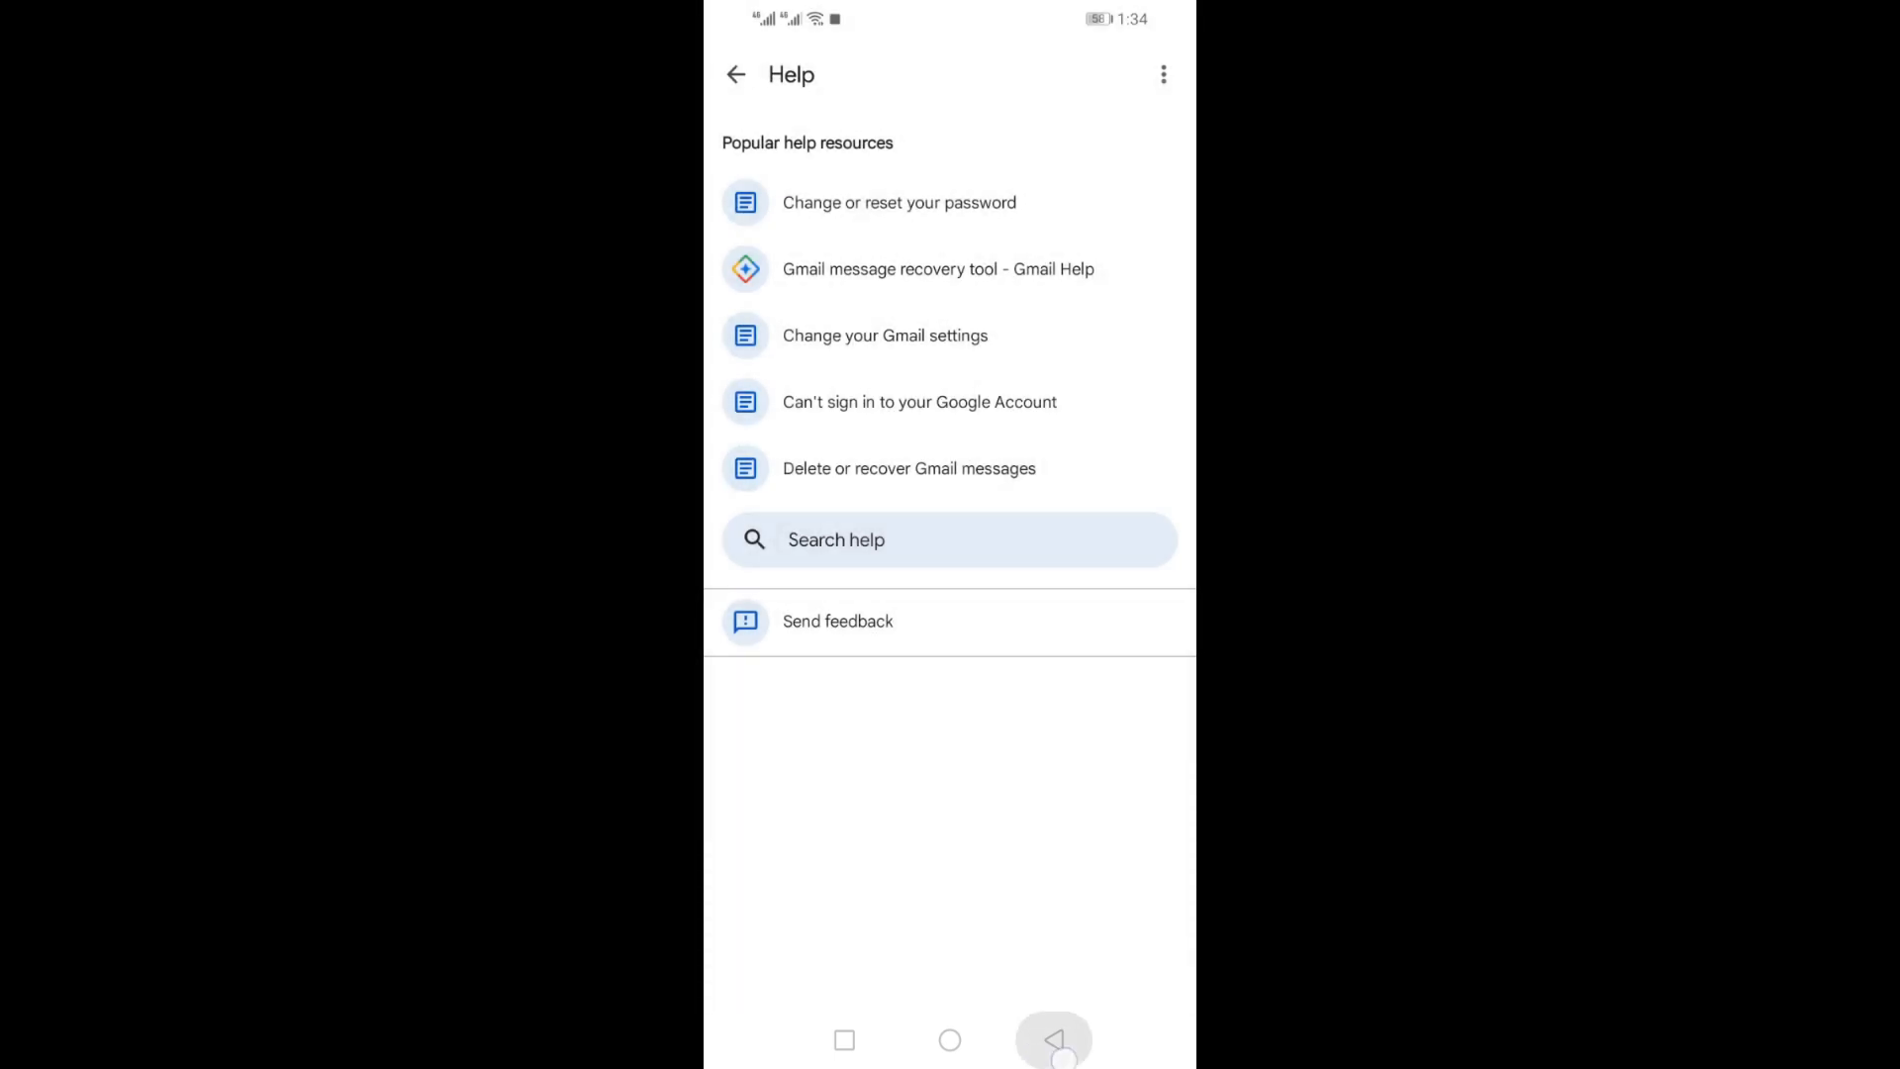
Reopen Gmail from the home screen and view the Manage your Google Account page
{"action": "left_click", "coordinate": [735, 74]}
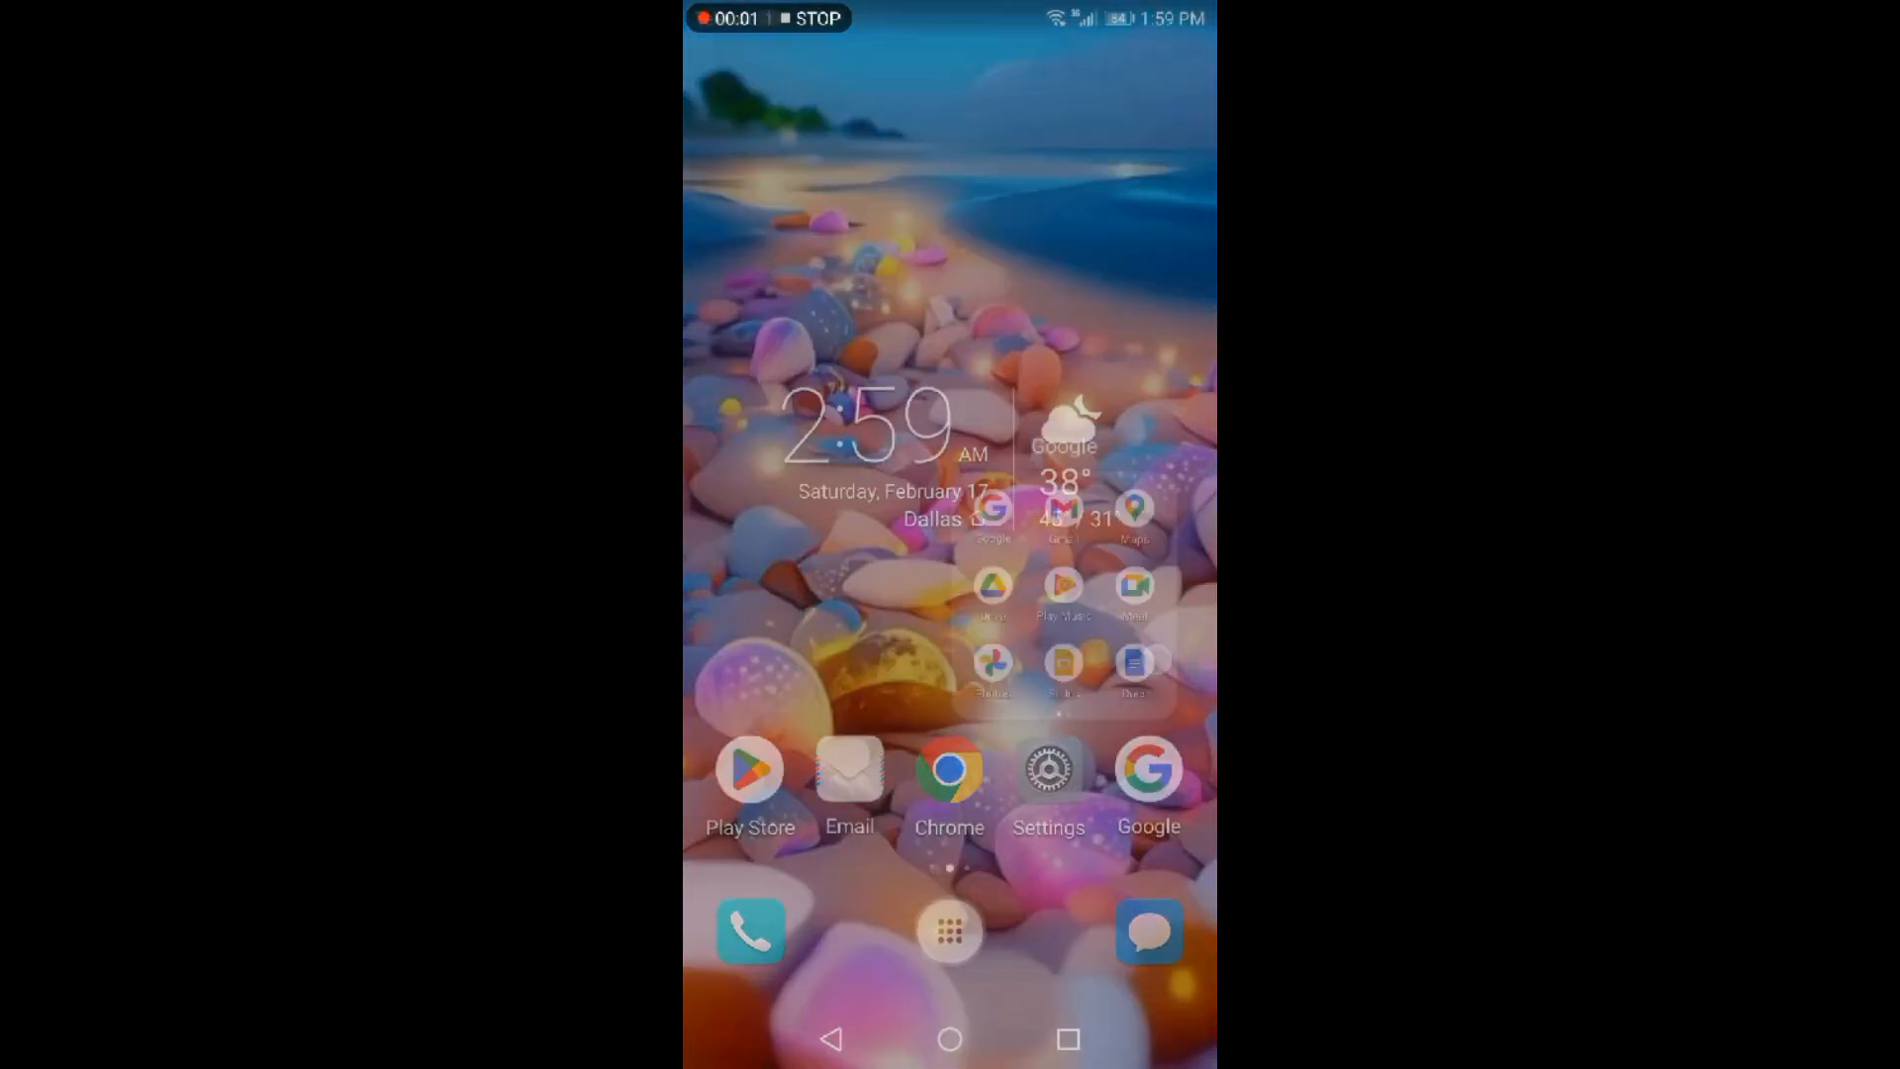
{"action": "left_click", "coordinate": [849, 768]}
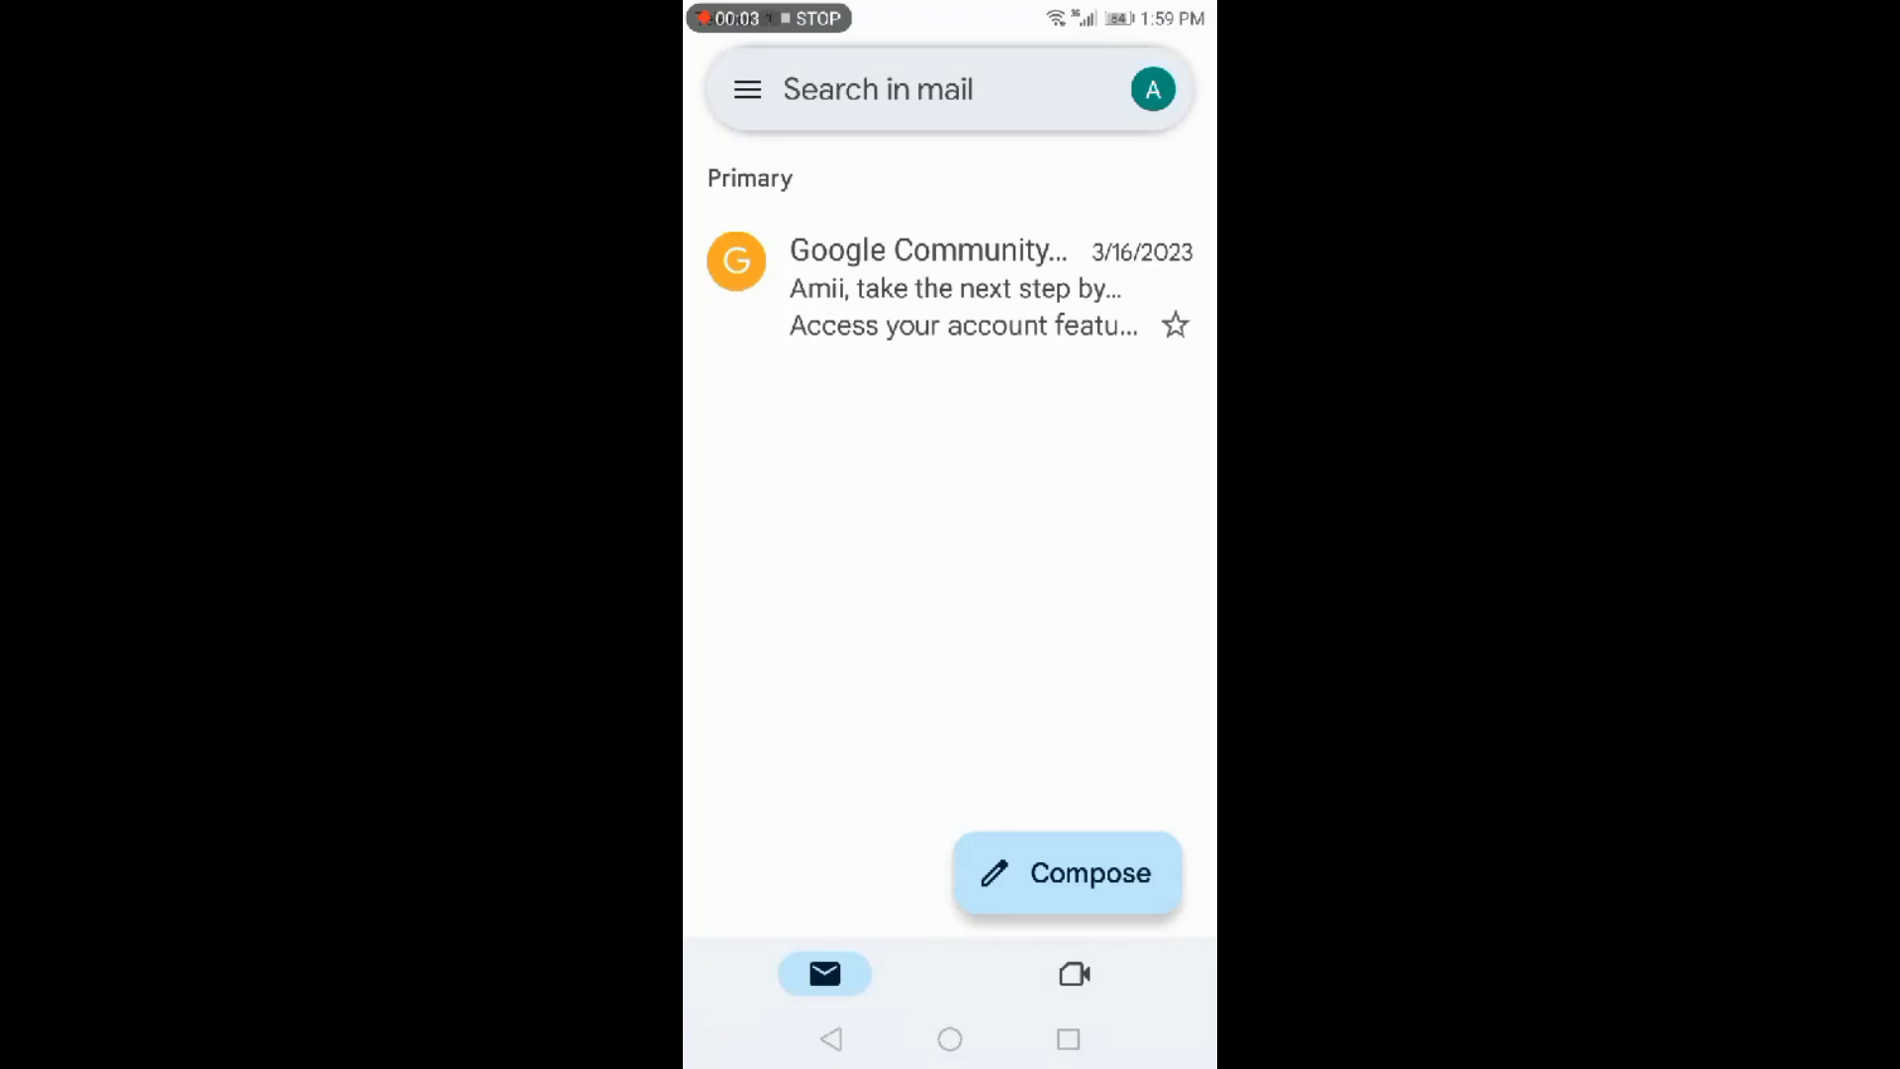
{"action": "left_click", "coordinate": [951, 287]}
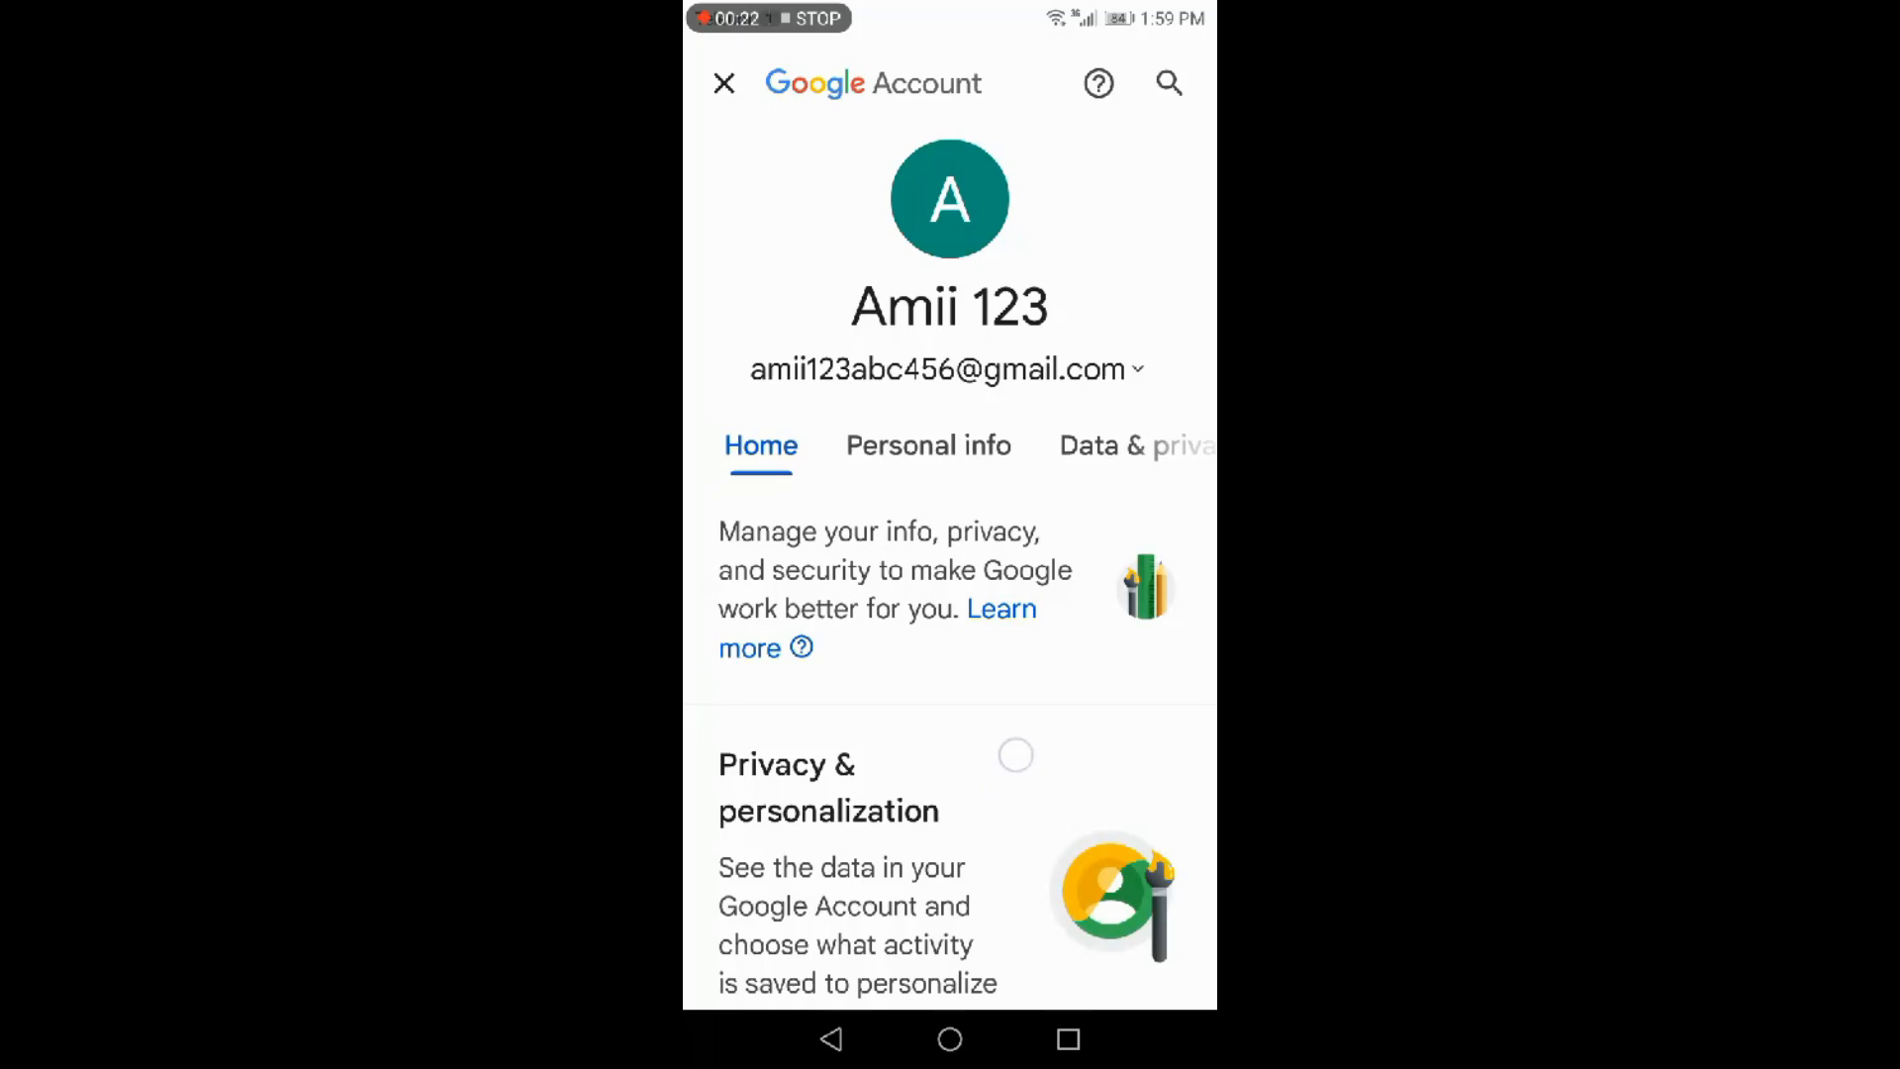
{"action": "scroll", "scroll_direction": "down", "scroll_amount": 3}
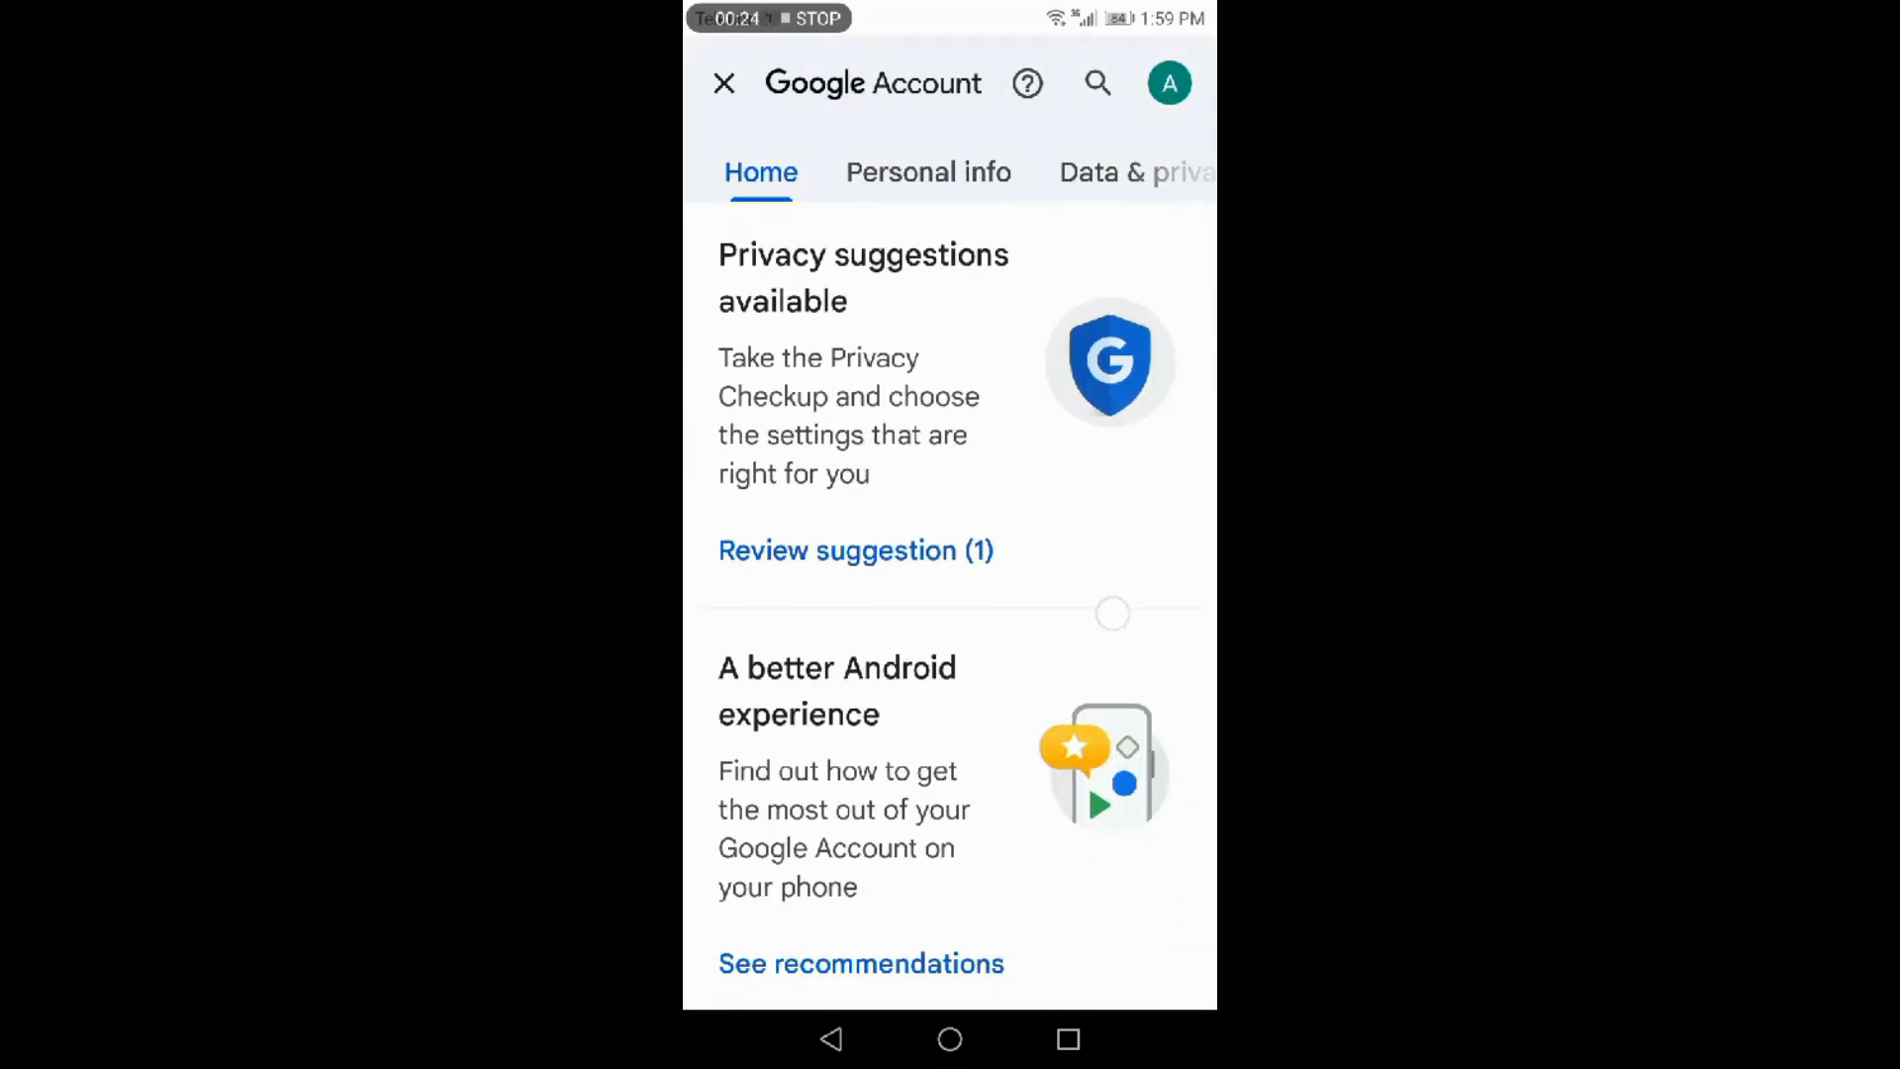